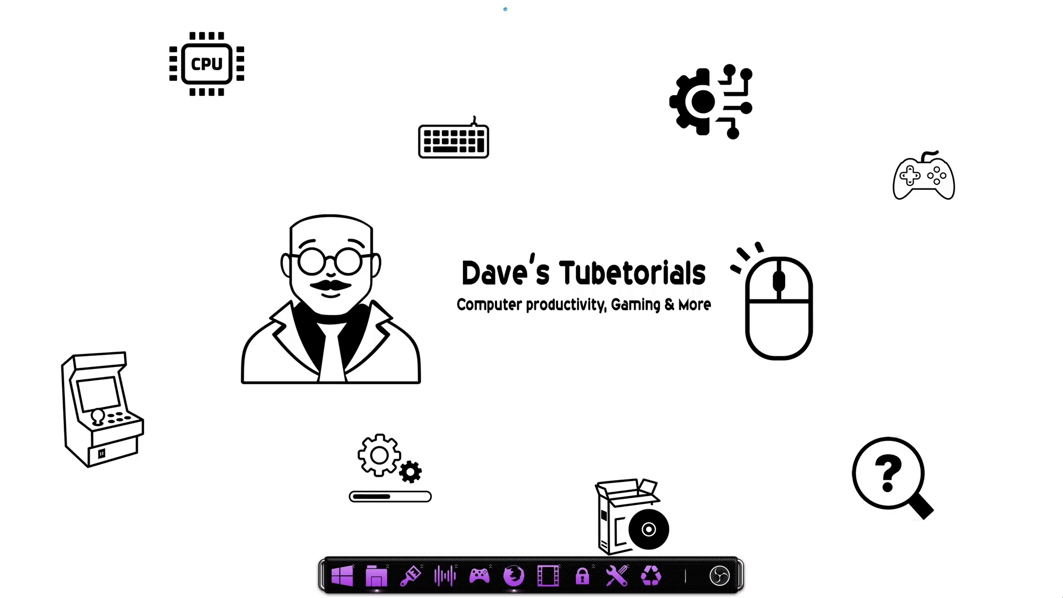
mouse_move(538, 411)
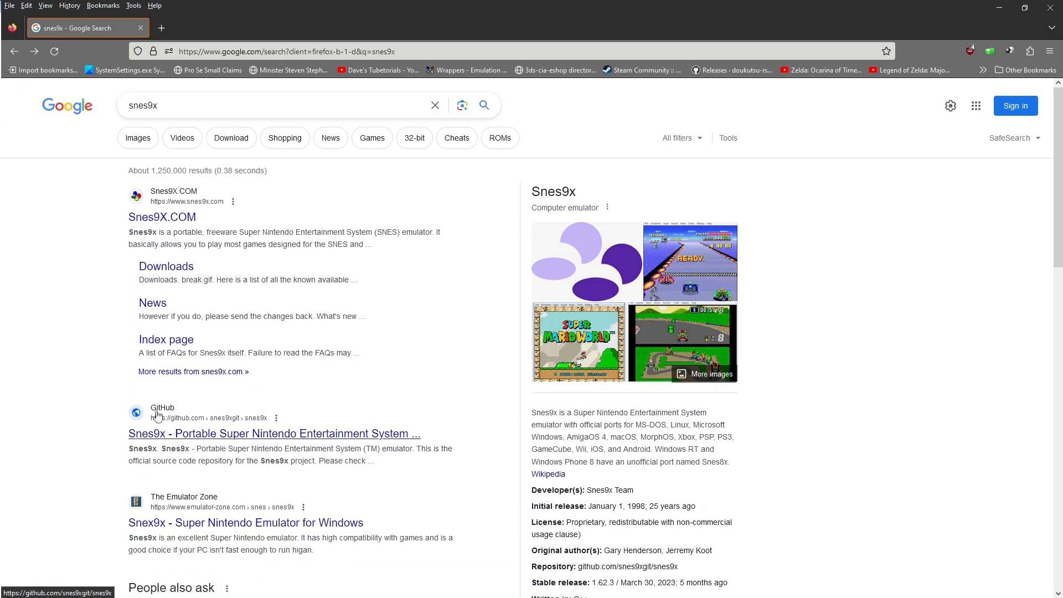
Step: Open the snes9x GitHub repository and its 'Snes9x 1.62.3 Latest' release page
click(274, 433)
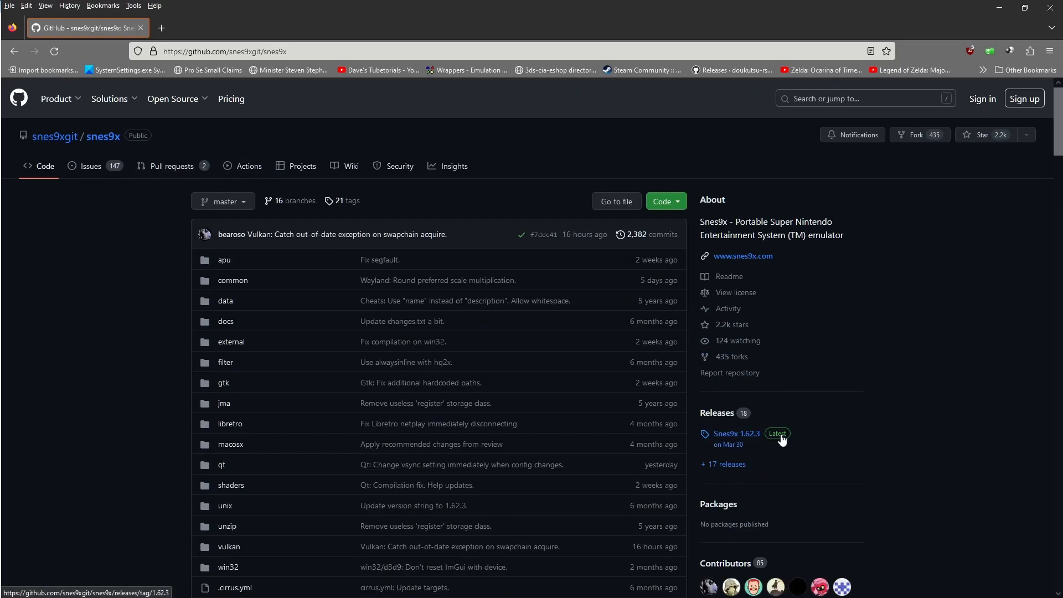
click(736, 433)
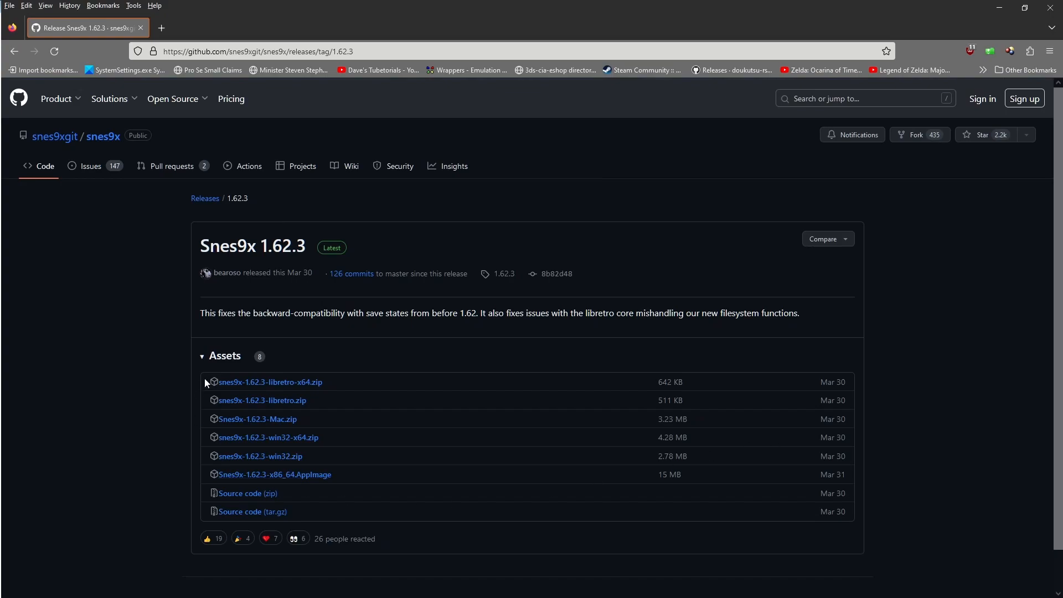
mouse_move(348, 421)
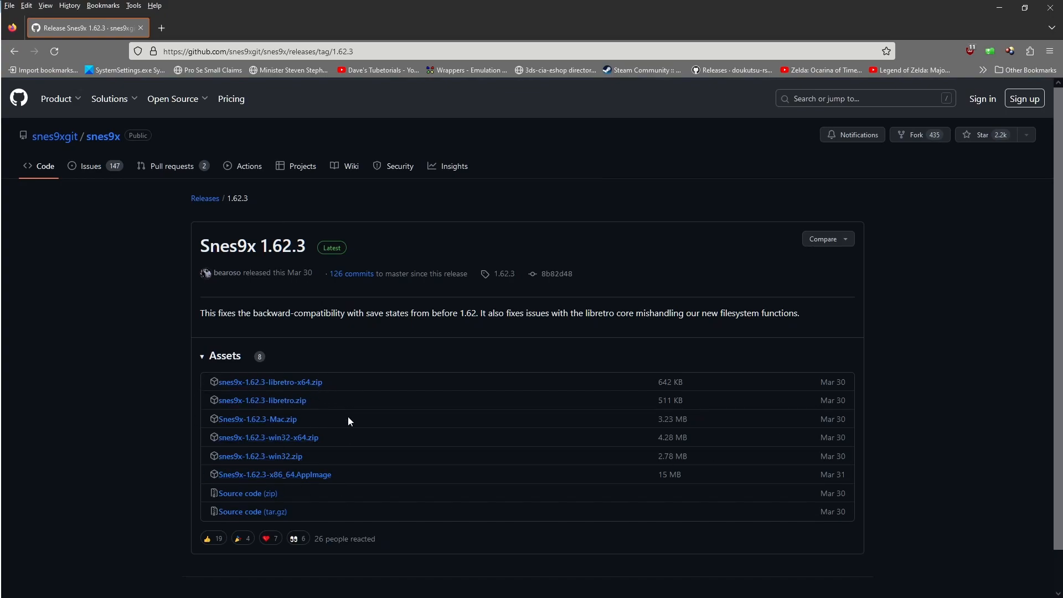
mouse_move(350, 414)
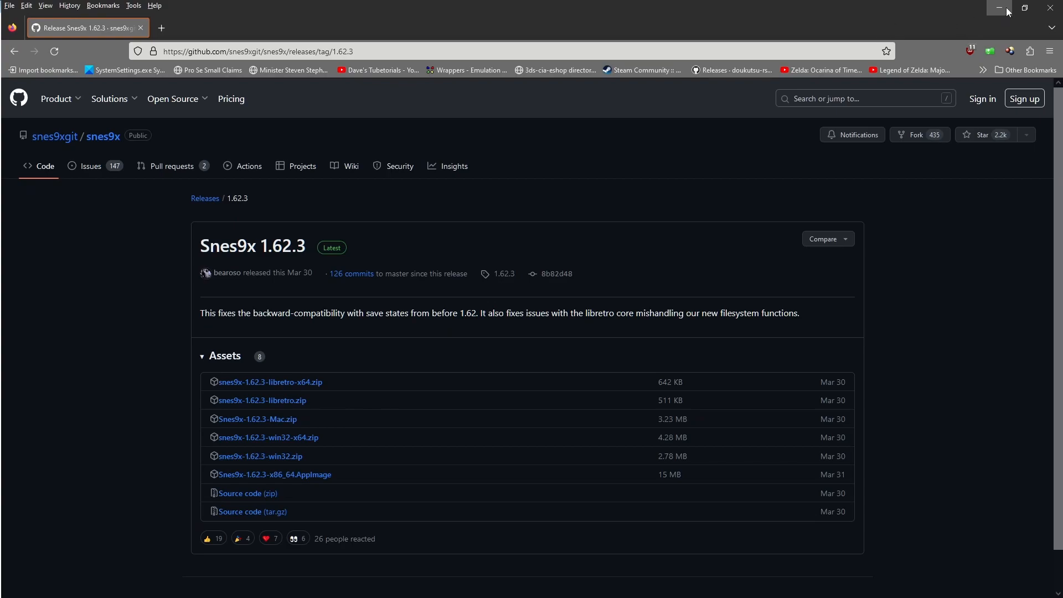
Step: Minimize Firefox and launch snes9x-x64.exe from the snes9x-1.62.3-win32-x64 folder
click(997, 7)
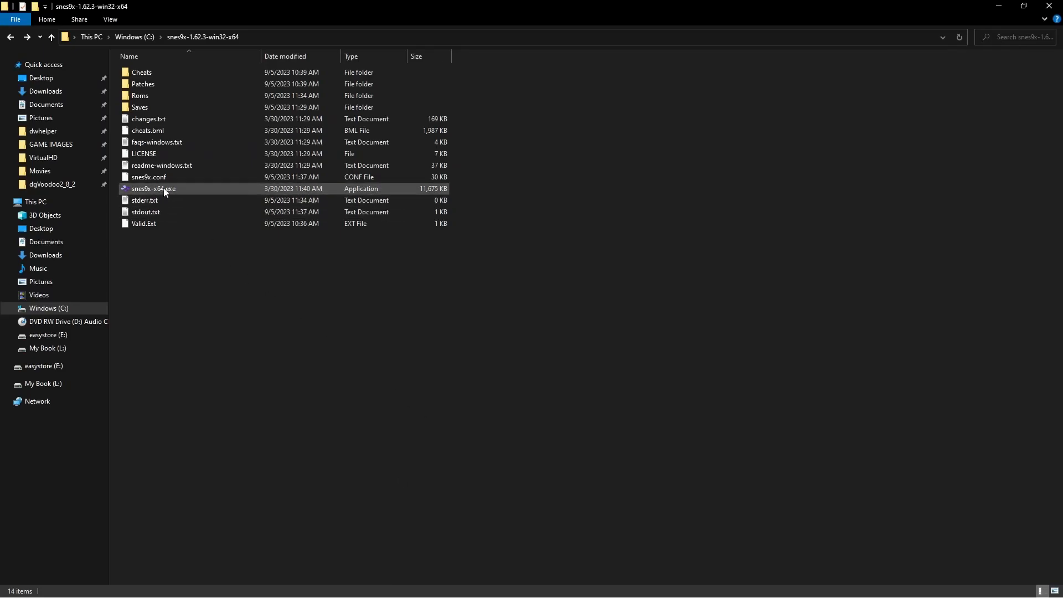
double_click(152, 189)
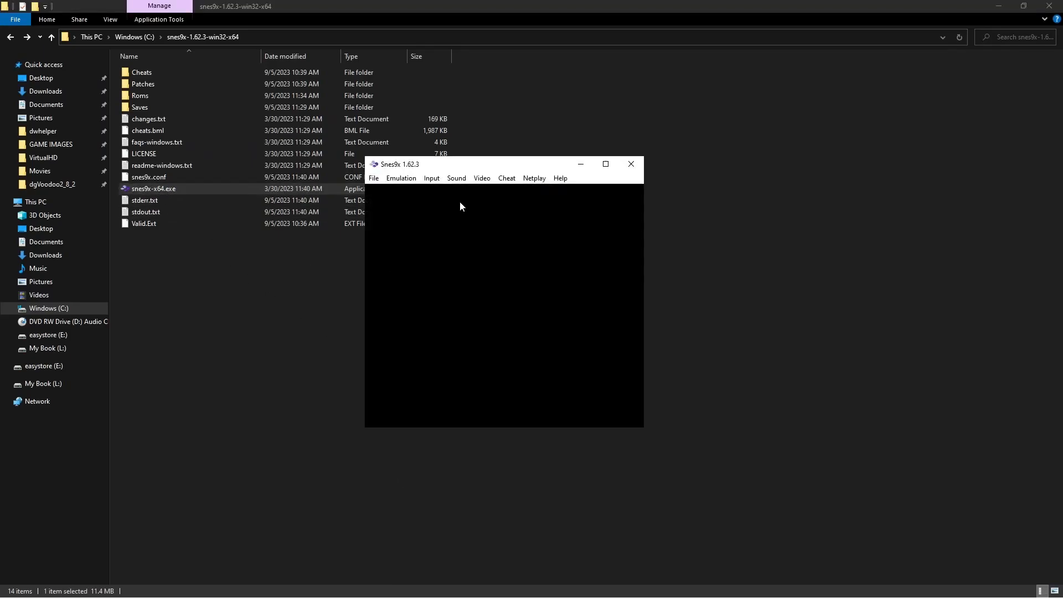
mouse_move(481, 175)
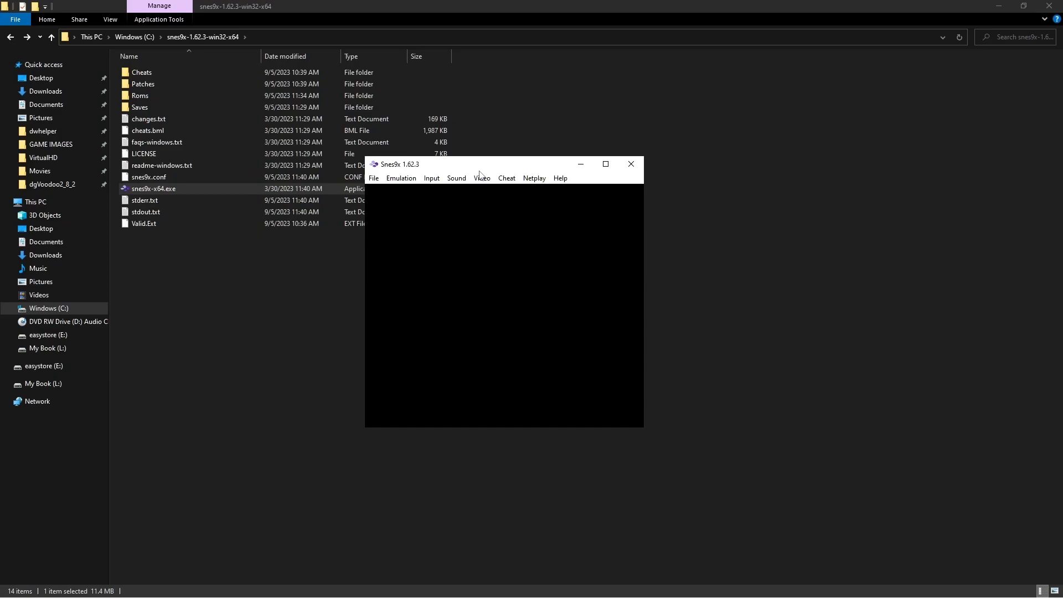
mouse_move(480, 166)
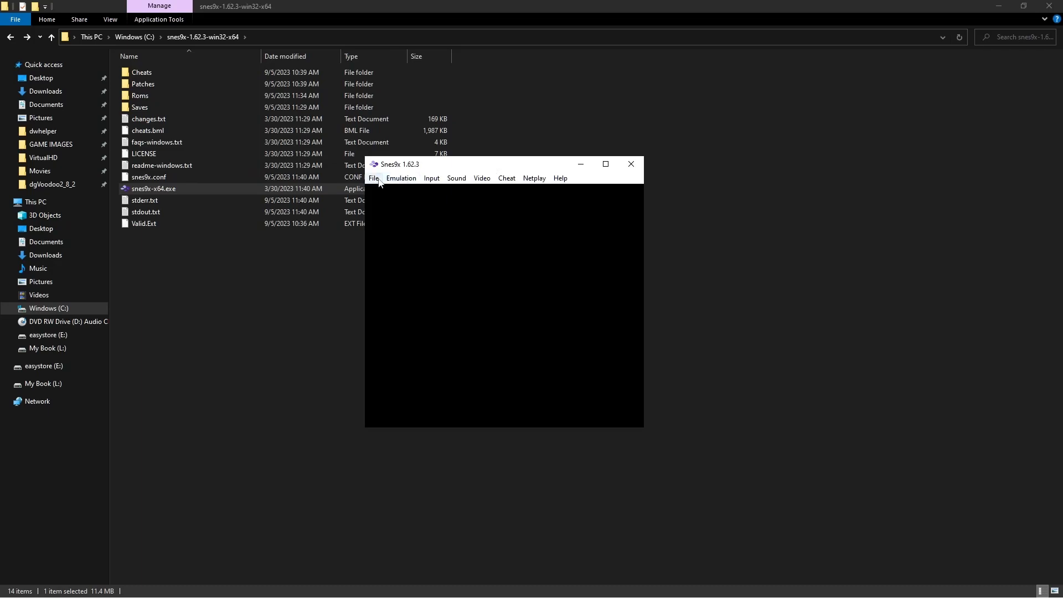
click(401, 178)
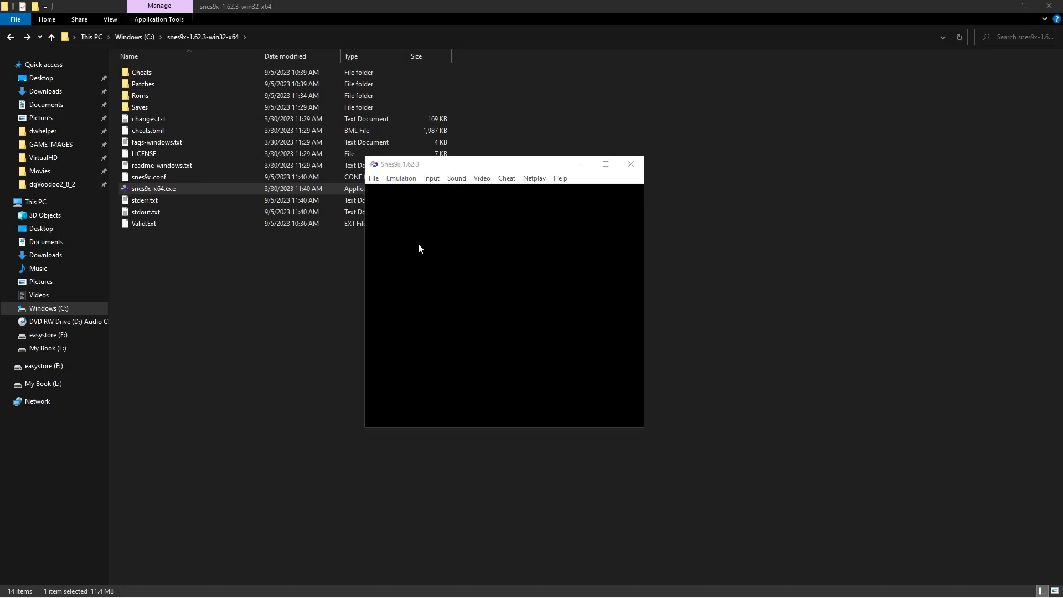
Step: Open Emulation > Settings to view the config file, ROM directory and rewind options
click(400, 178)
text(10)
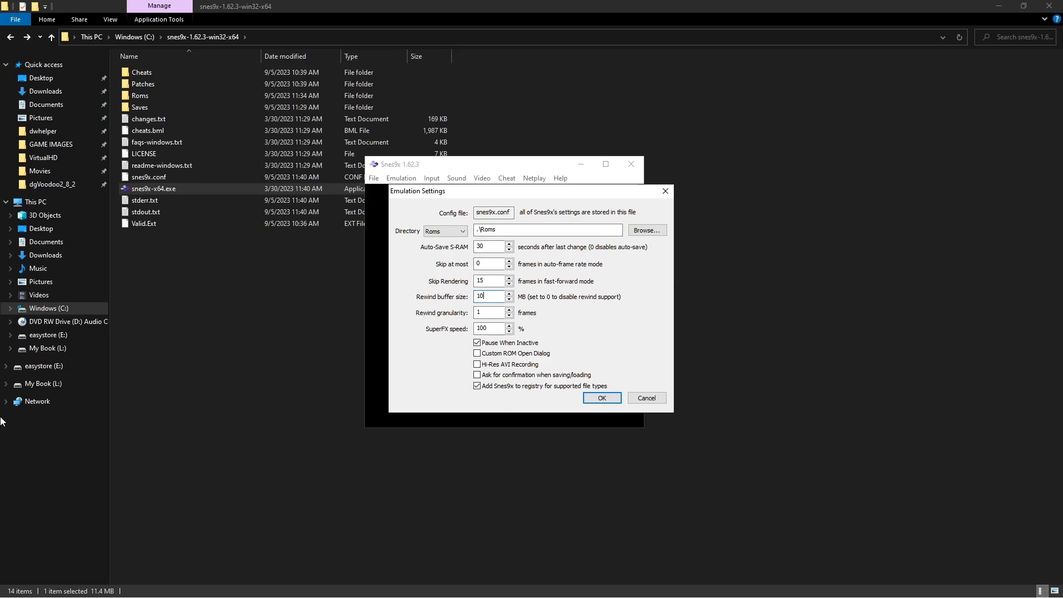
mouse_move(353, 305)
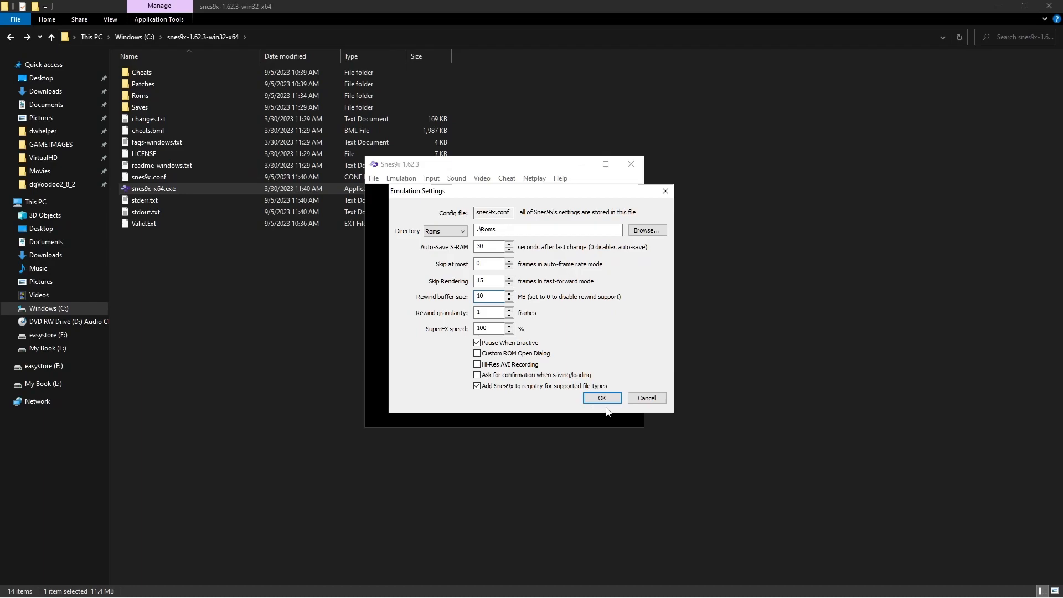
Step: Confirm Emulation Settings with OK, then open the Input menu
click(600, 398)
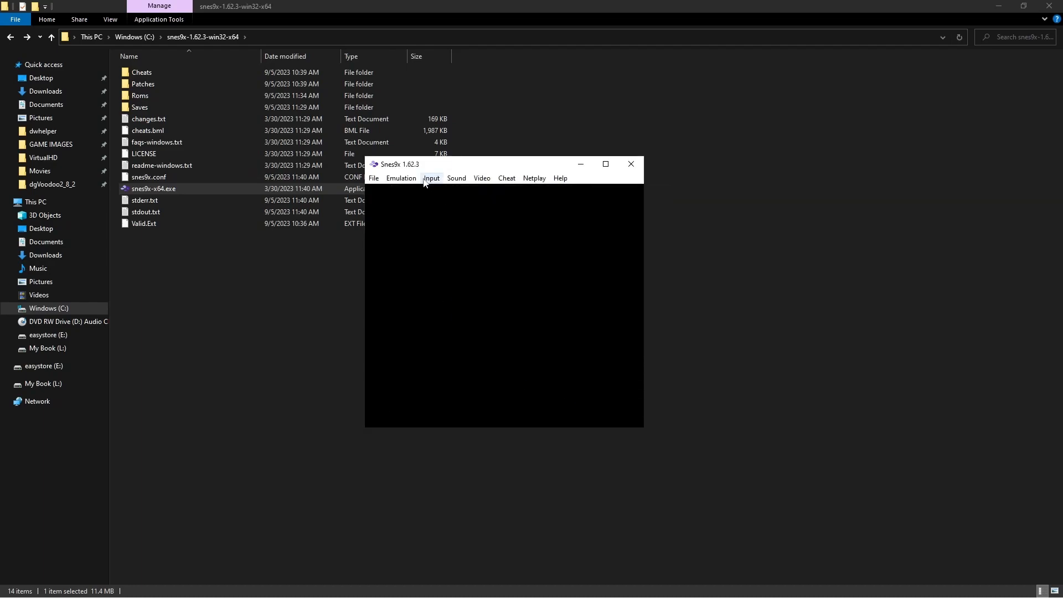
mouse_move(455, 177)
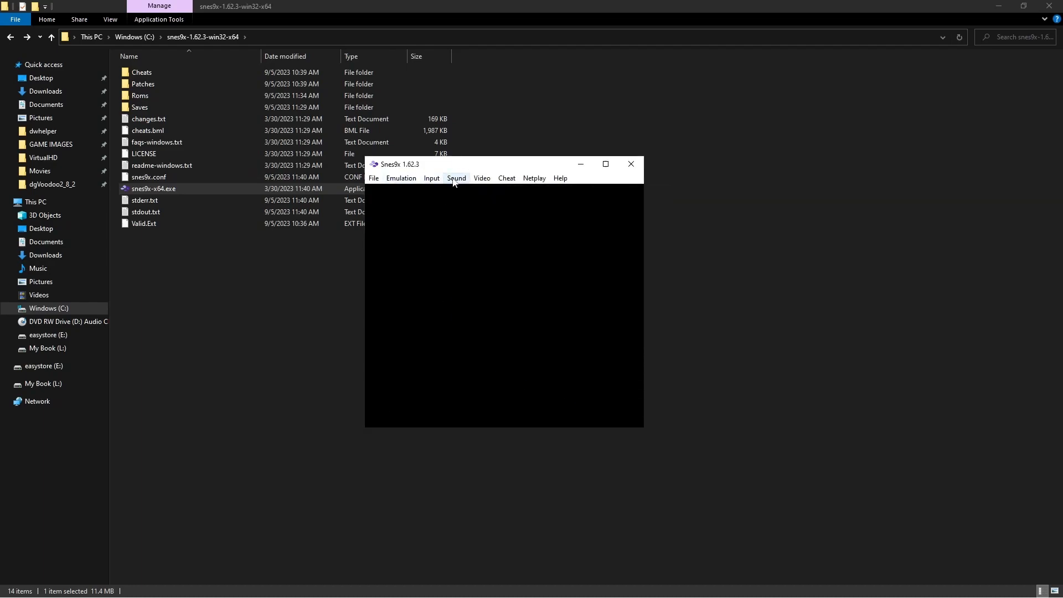
click(431, 178)
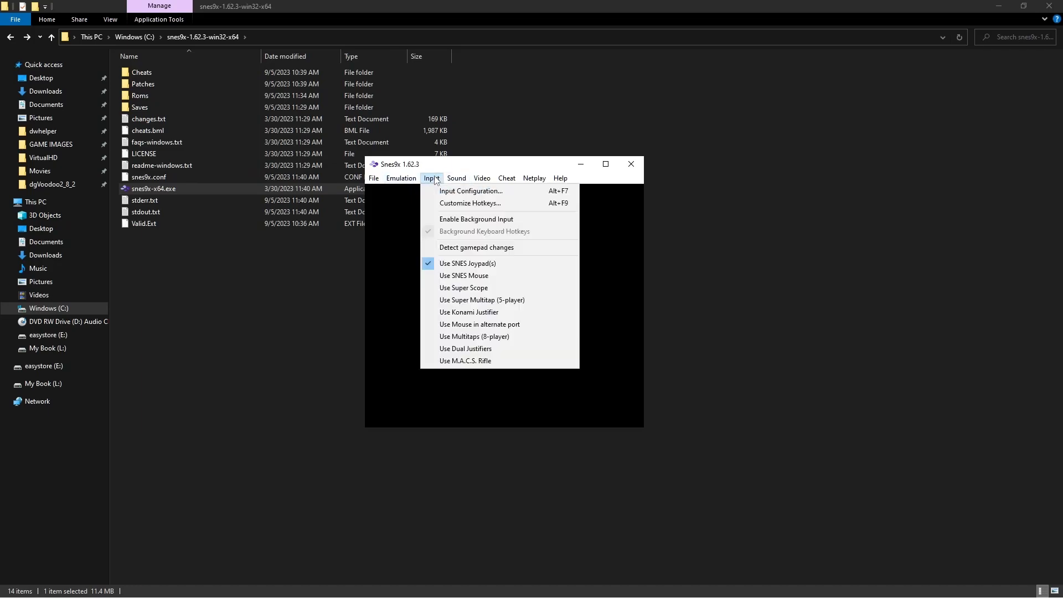
mouse_move(469, 204)
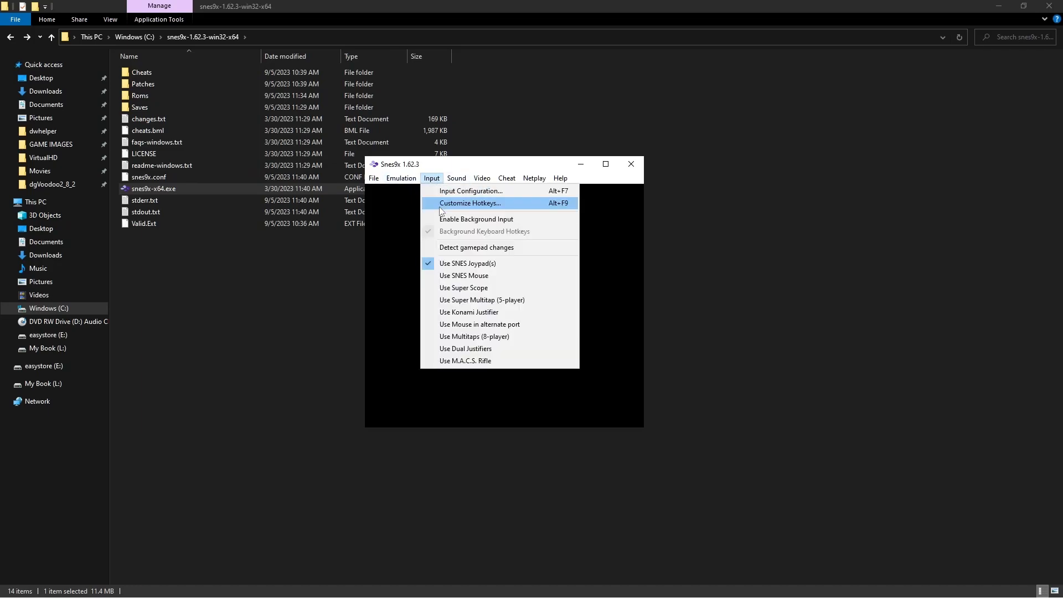
mouse_move(469, 191)
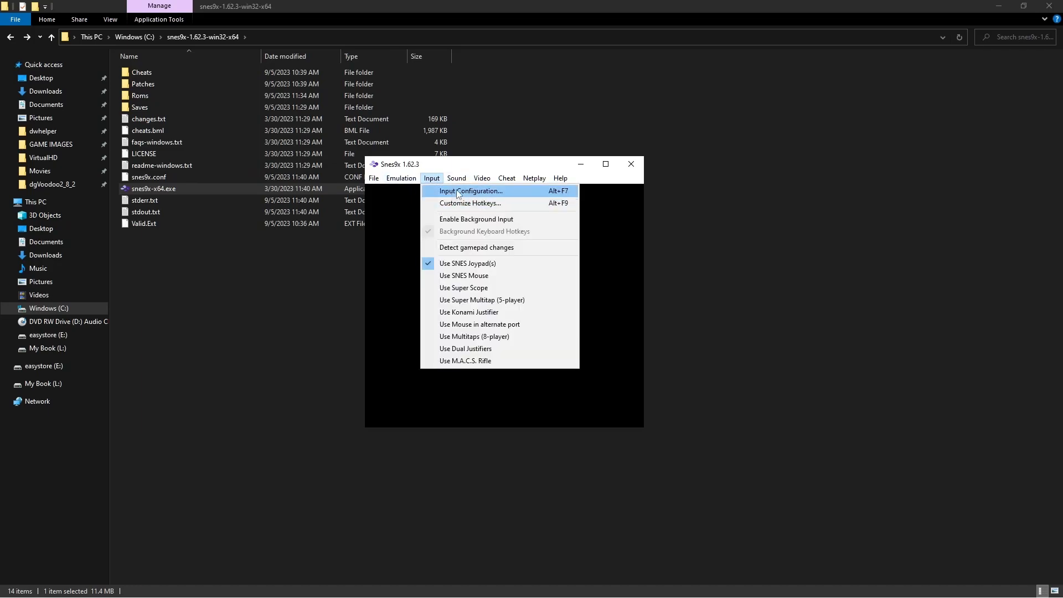
Step: Map Joypad #1's Start, Select, L, R and diagonal directions to gamepad buttons, then confirm
click(469, 190)
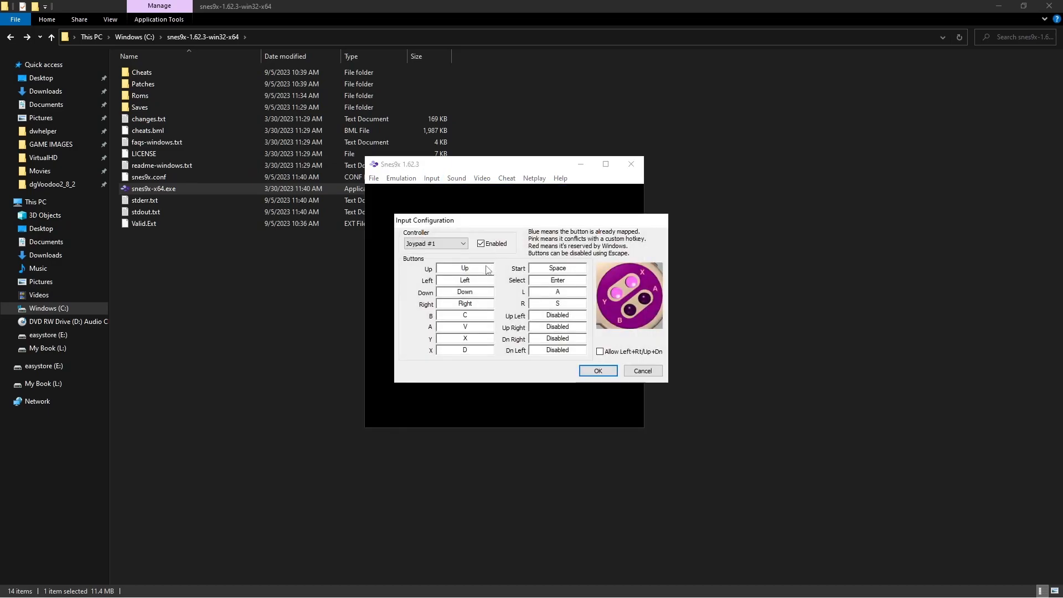
mouse_move(476, 272)
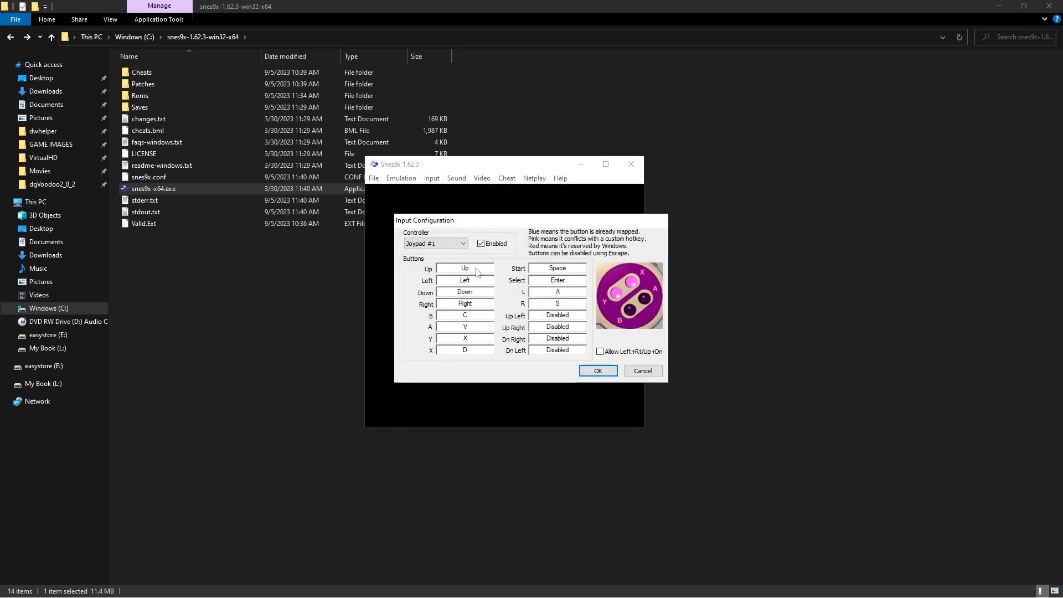
click(464, 268)
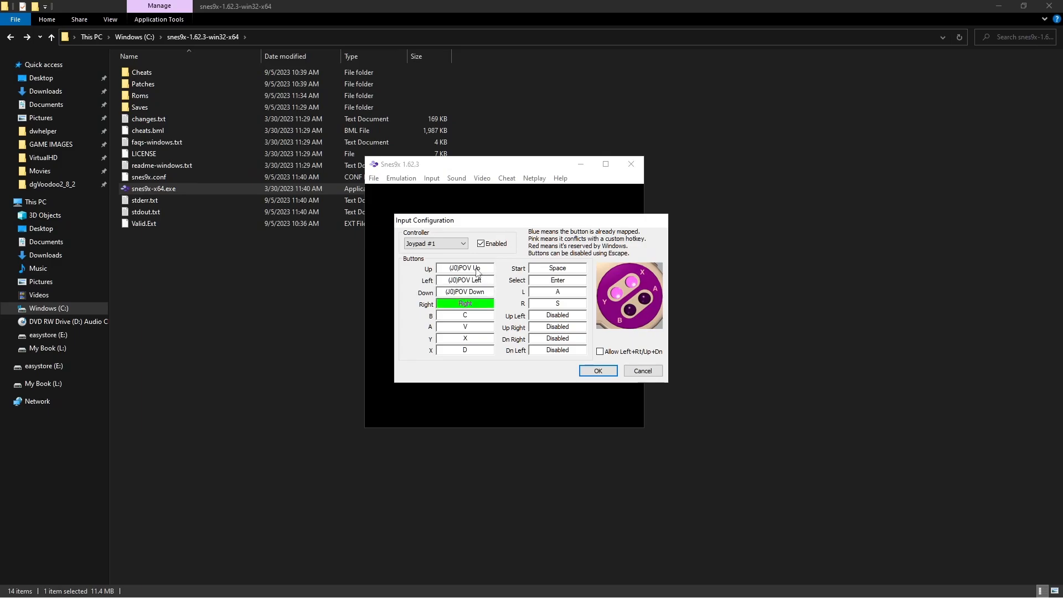
click(465, 314)
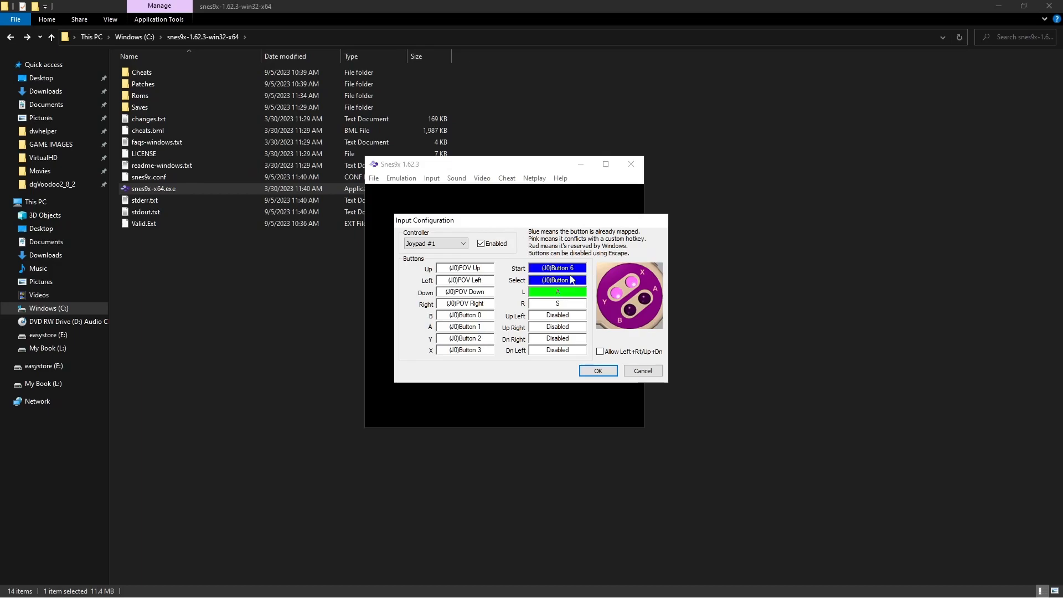
click(557, 267)
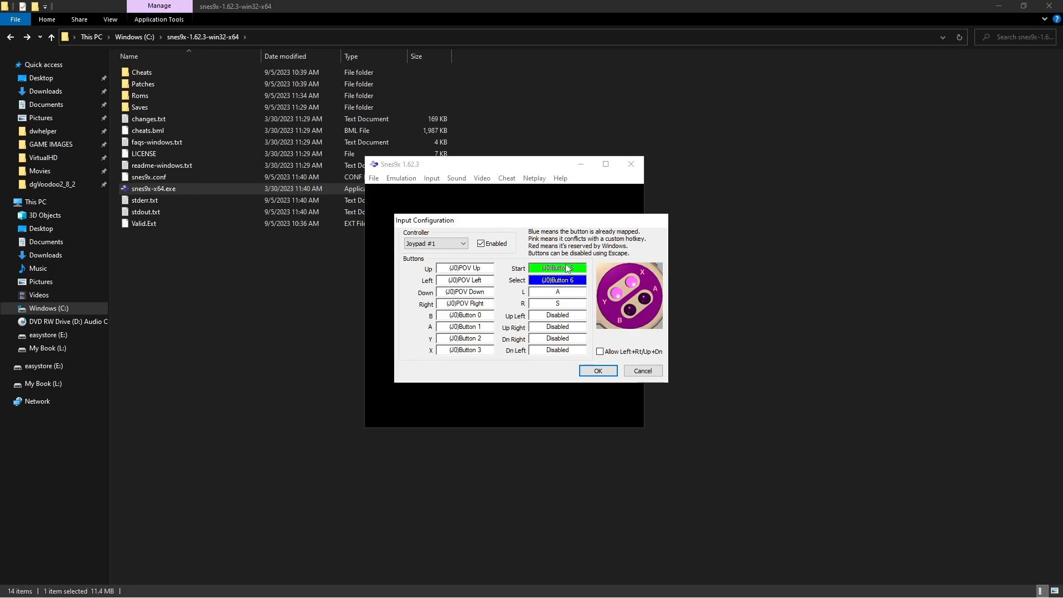
click(557, 280)
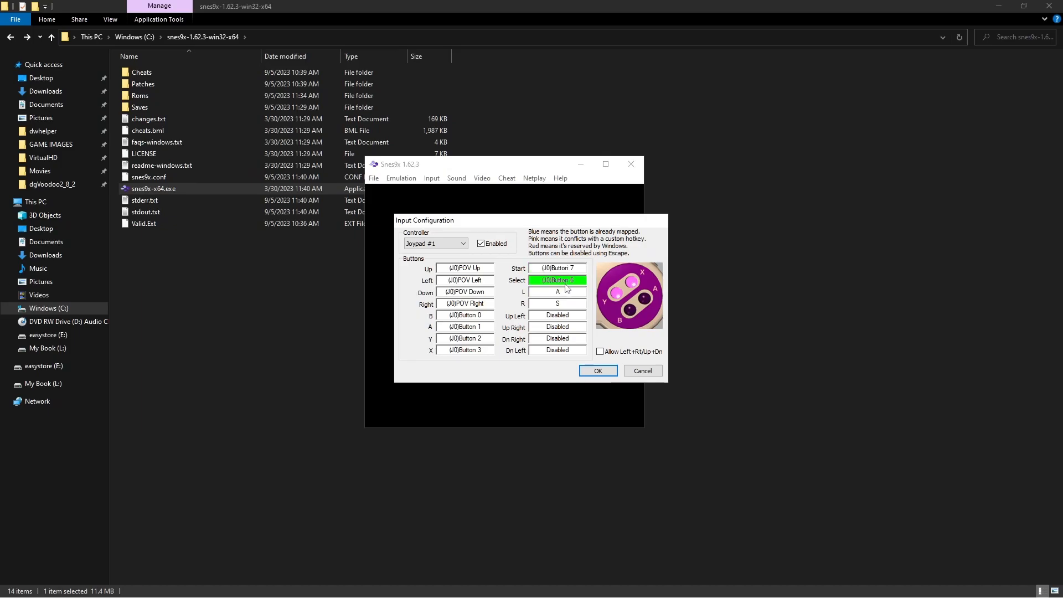
click(556, 314)
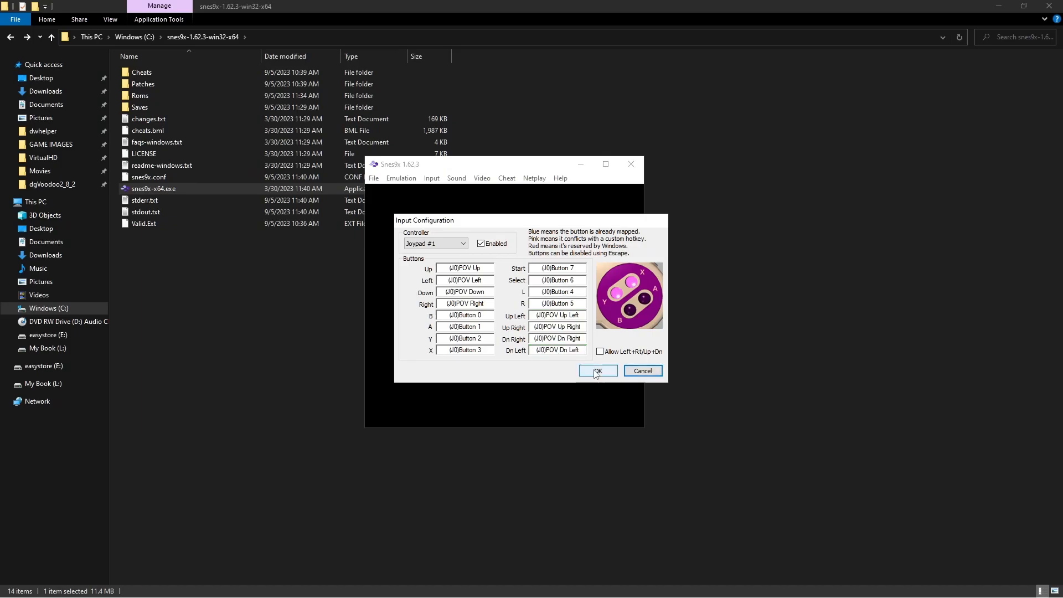
click(595, 371)
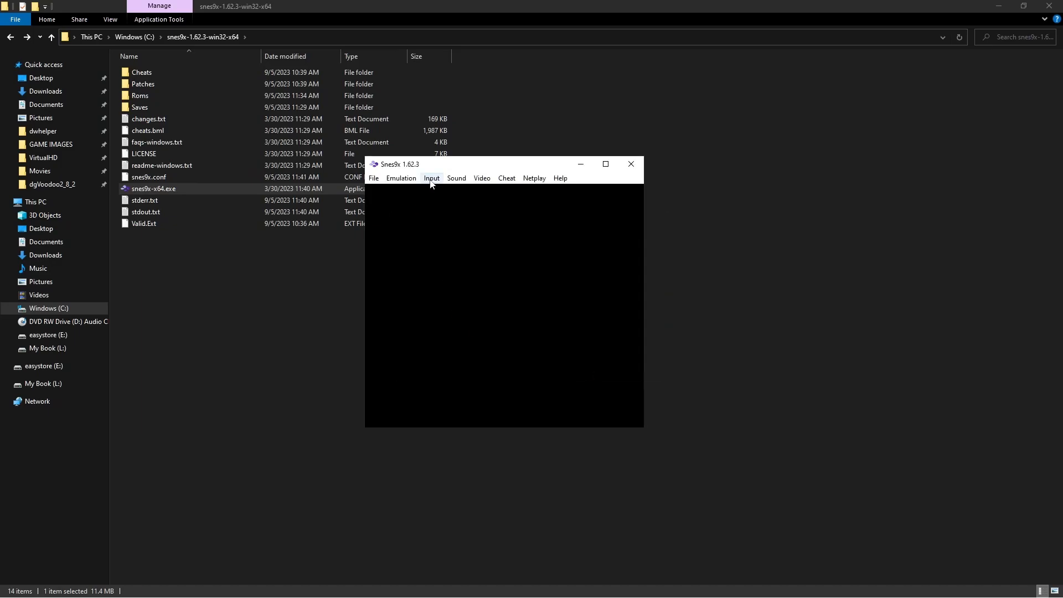
Step: Open the Sound menu to inspect Playback Rate (48KHz), Buffer Length and Channels
click(456, 178)
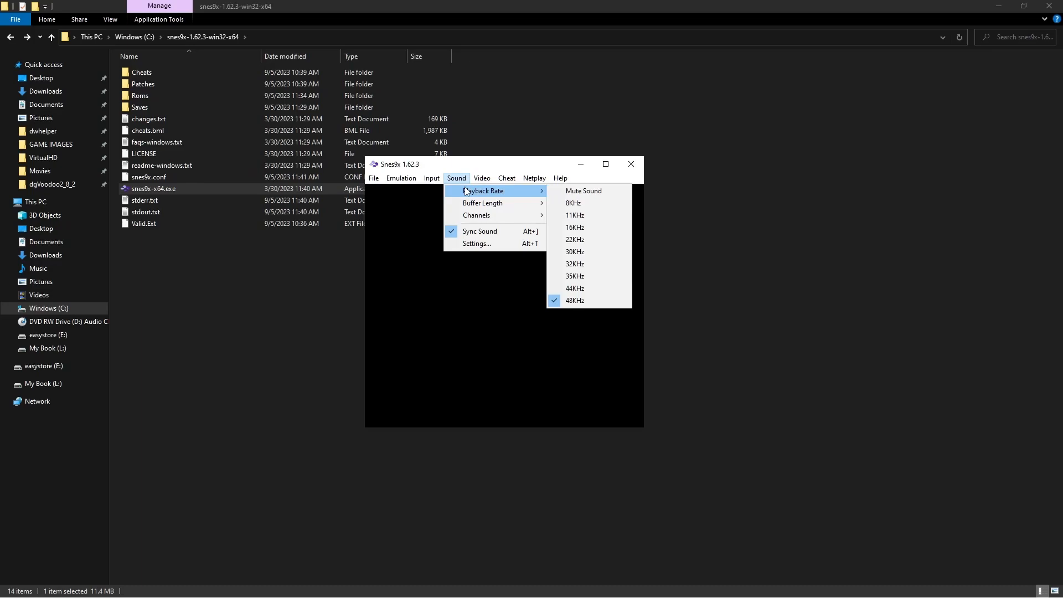
mouse_move(582, 202)
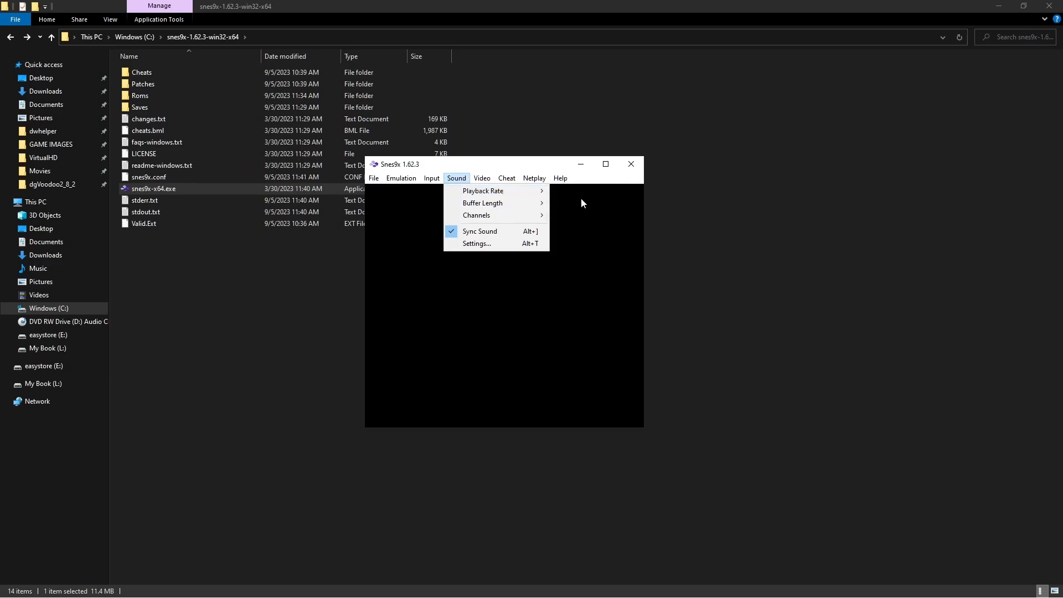
mouse_move(483, 202)
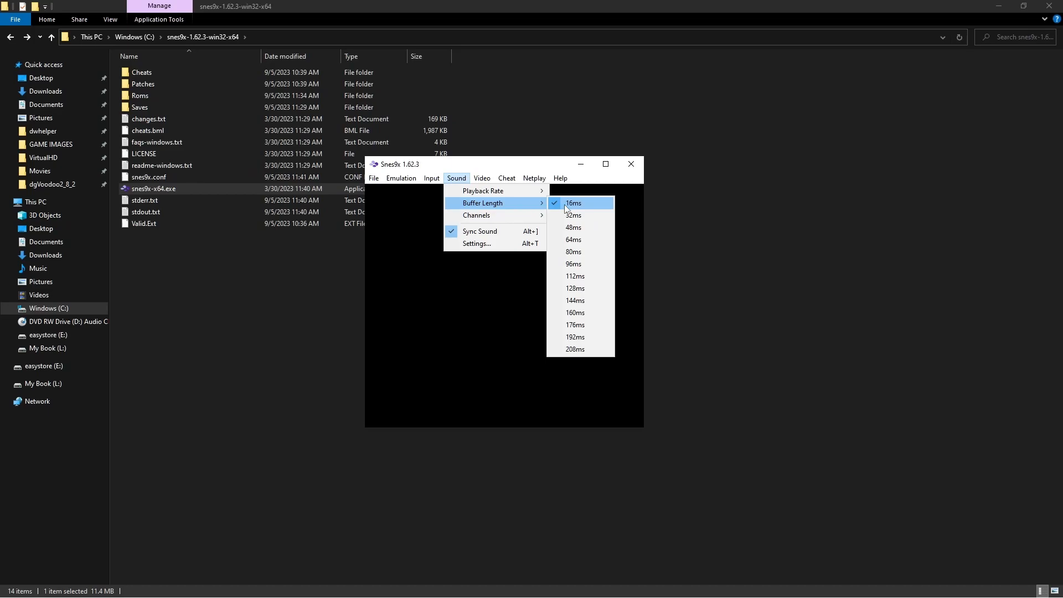
mouse_move(476, 215)
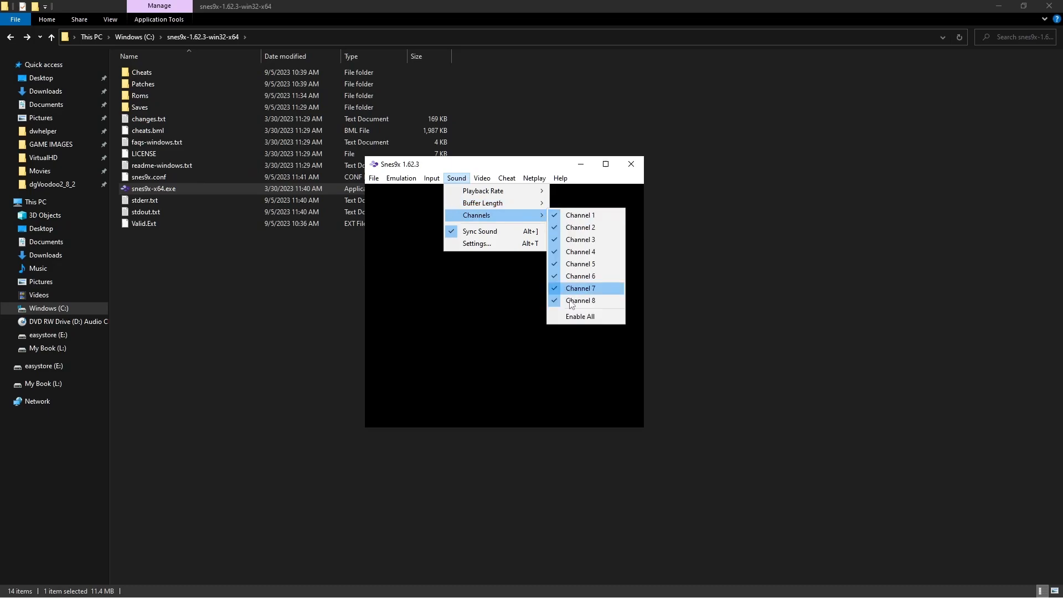
mouse_move(456, 178)
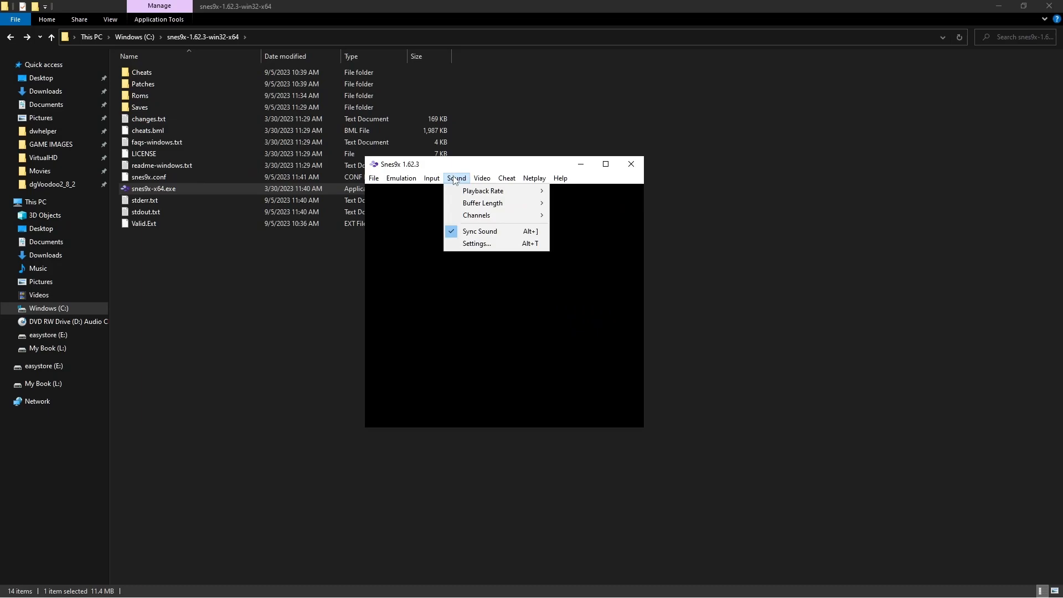
click(477, 244)
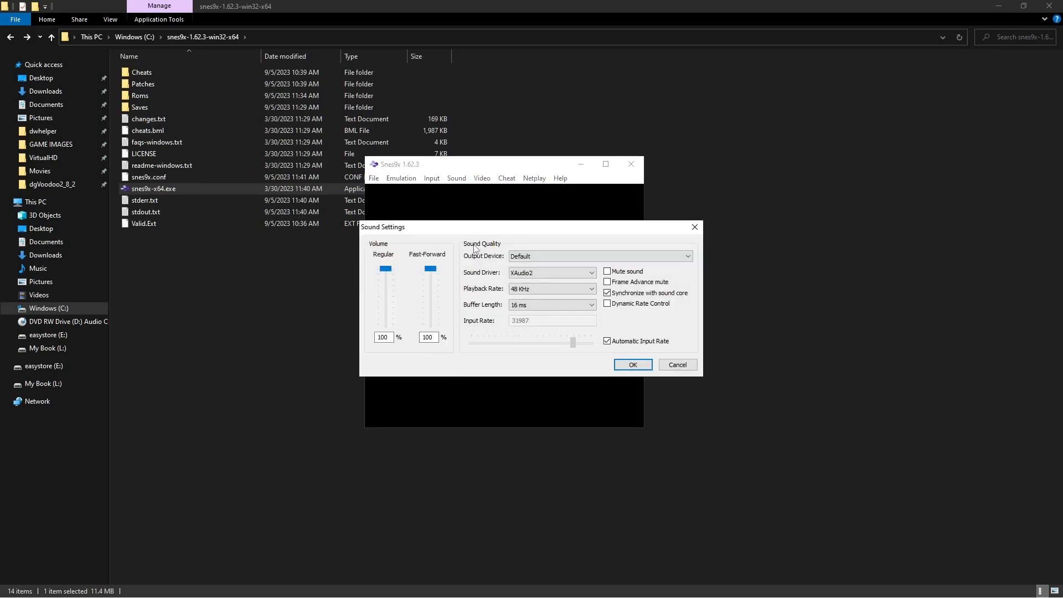
click(549, 272)
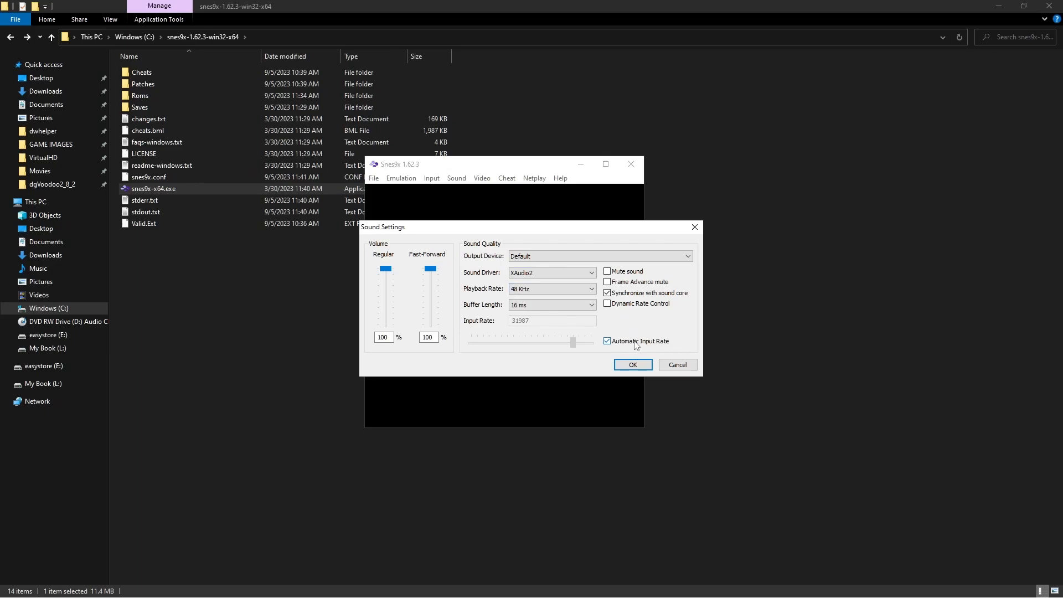
click(631, 365)
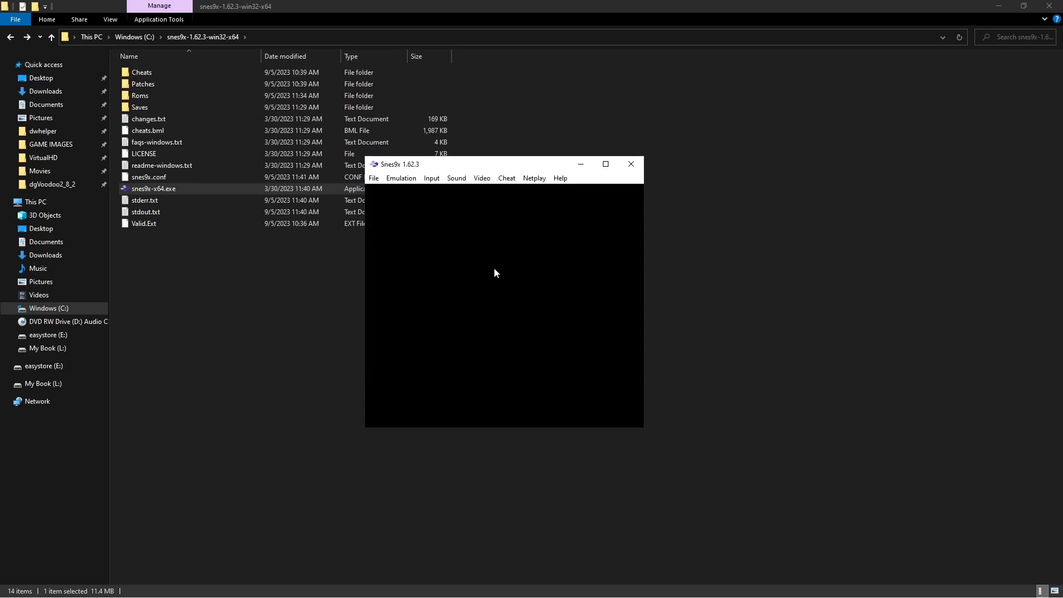
Step: Untick Maintain Aspect Ratio in the Video menu, keeping Stretch Image and Bilinear Filtering on
click(481, 177)
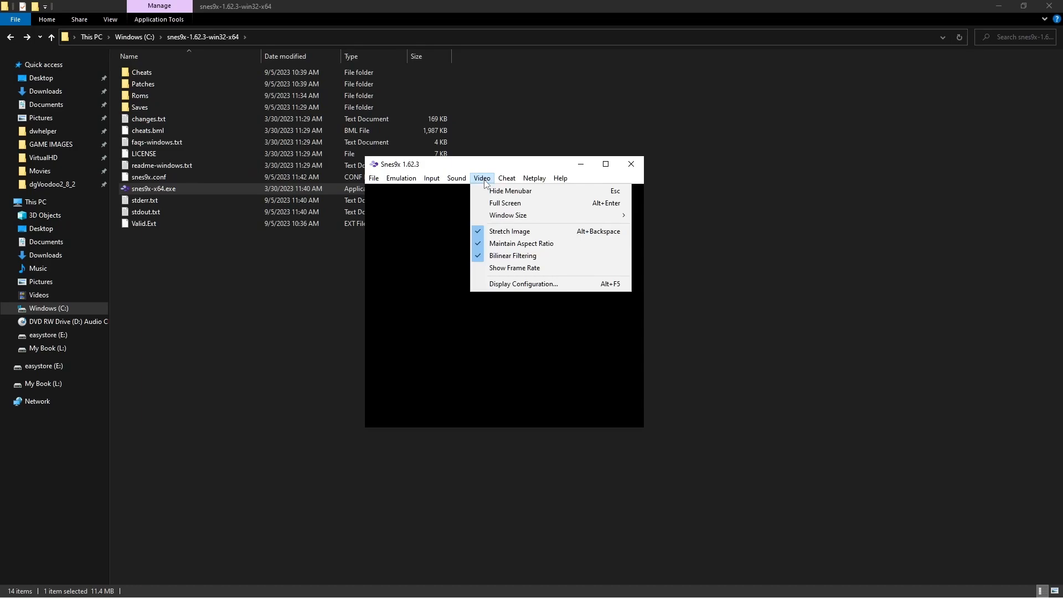
mouse_move(510, 191)
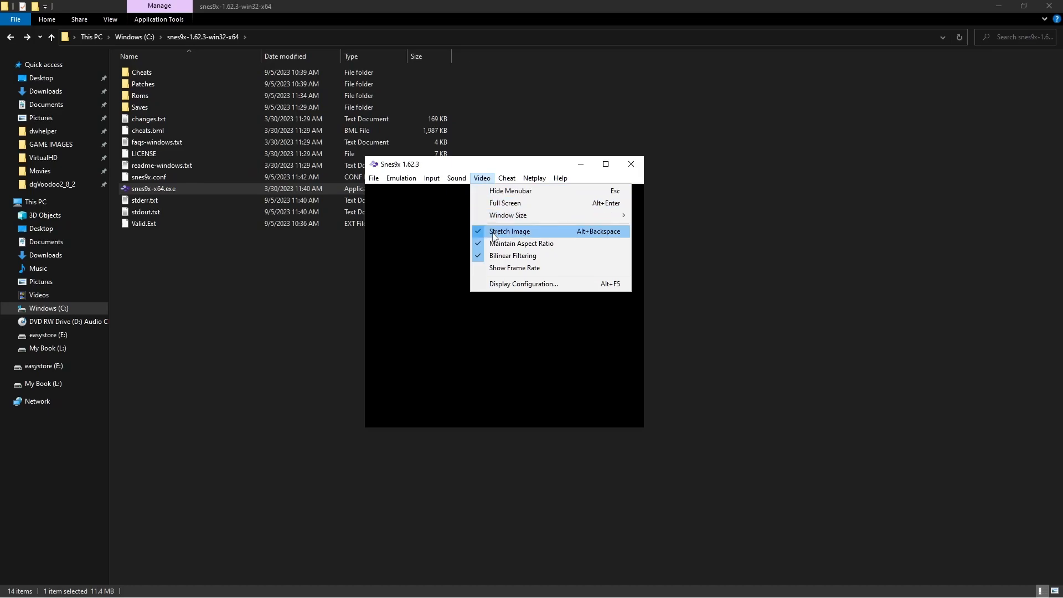
mouse_move(521, 243)
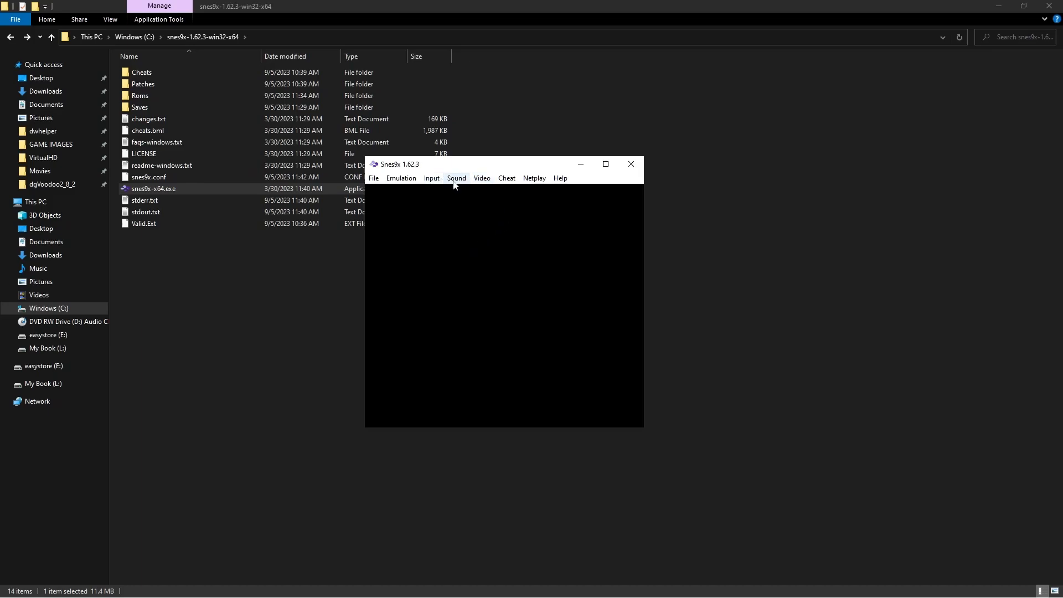
click(481, 178)
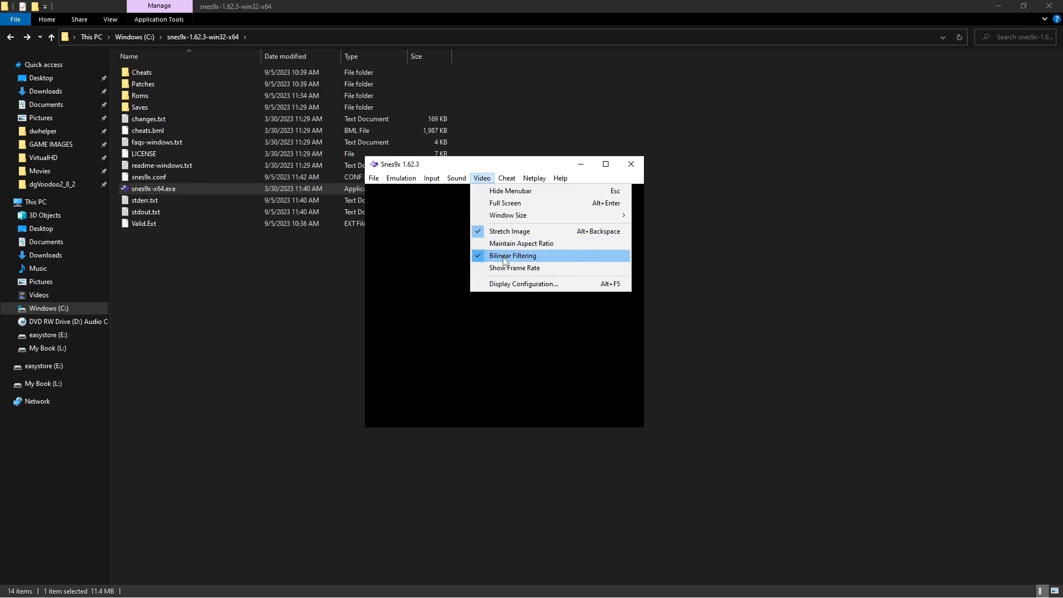
mouse_move(523, 283)
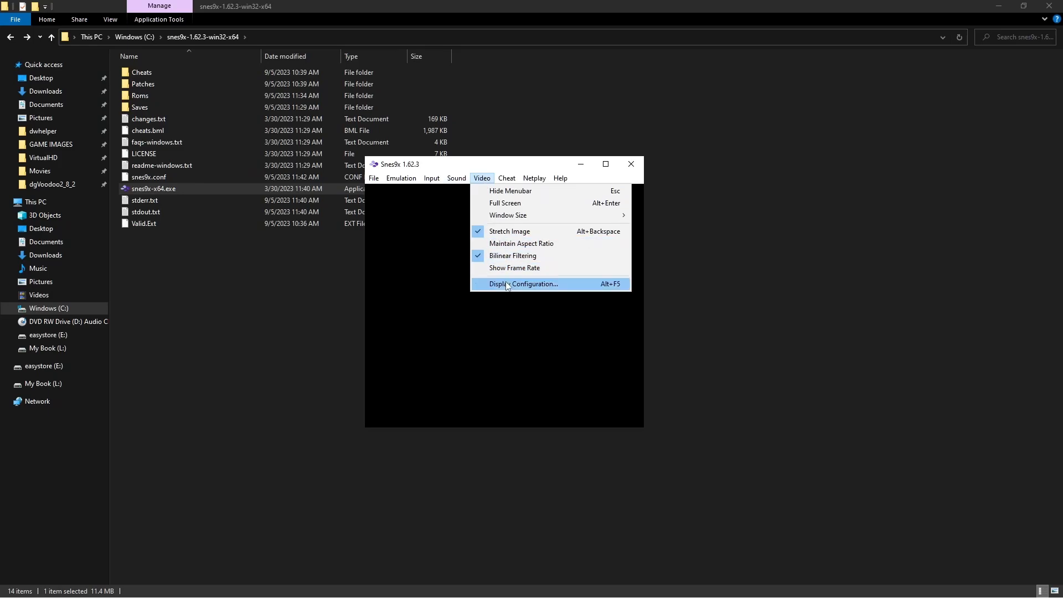
Step: In Display Configuration, set Output Method to Vulkan and enable VSync and Reduce Input Lag
click(522, 284)
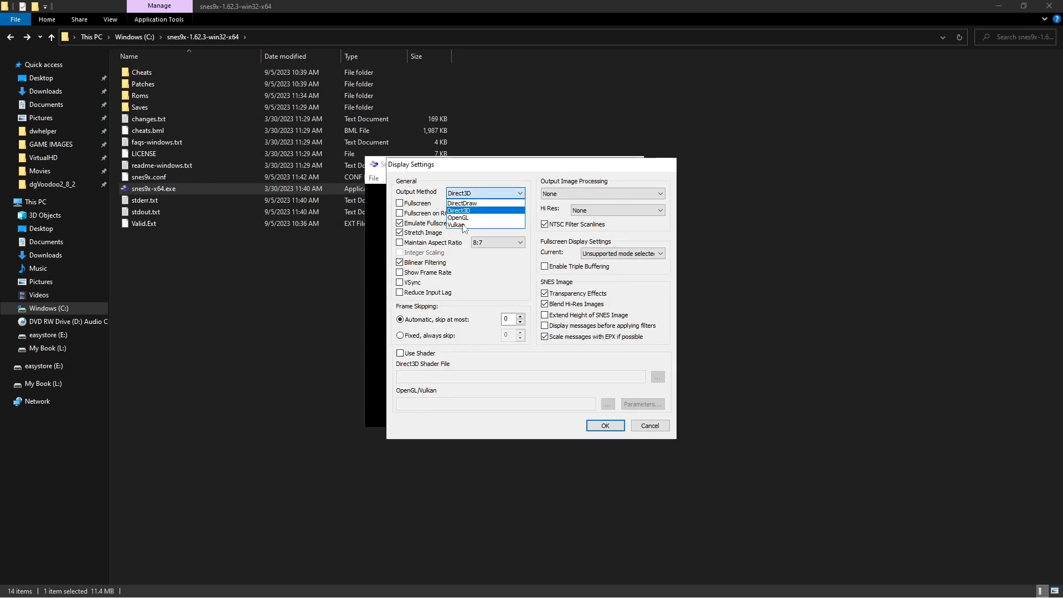
mouse_move(462, 203)
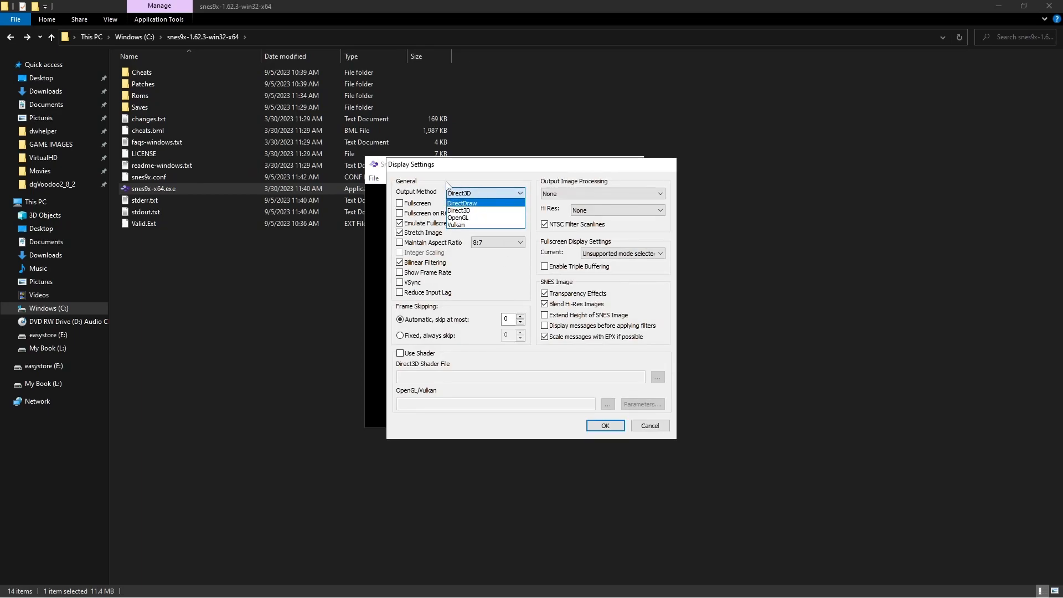
mouse_move(453, 223)
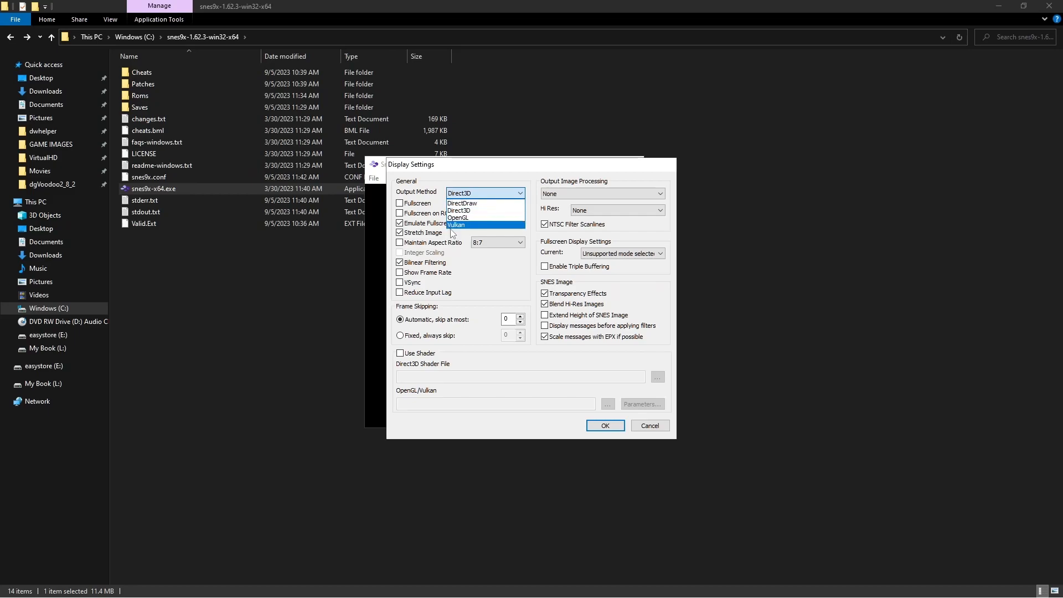
click(455, 224)
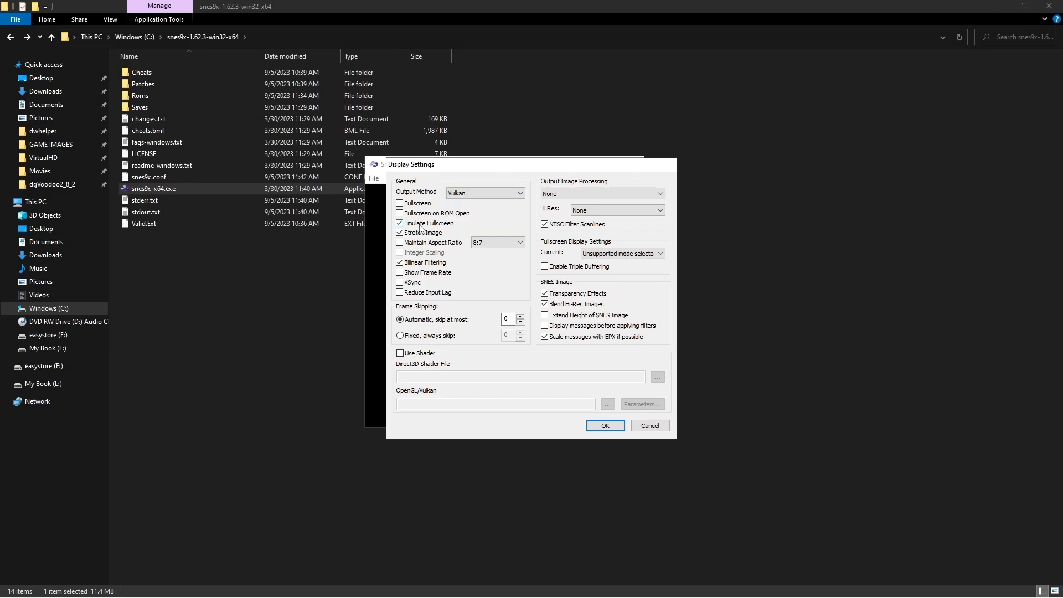
click(399, 233)
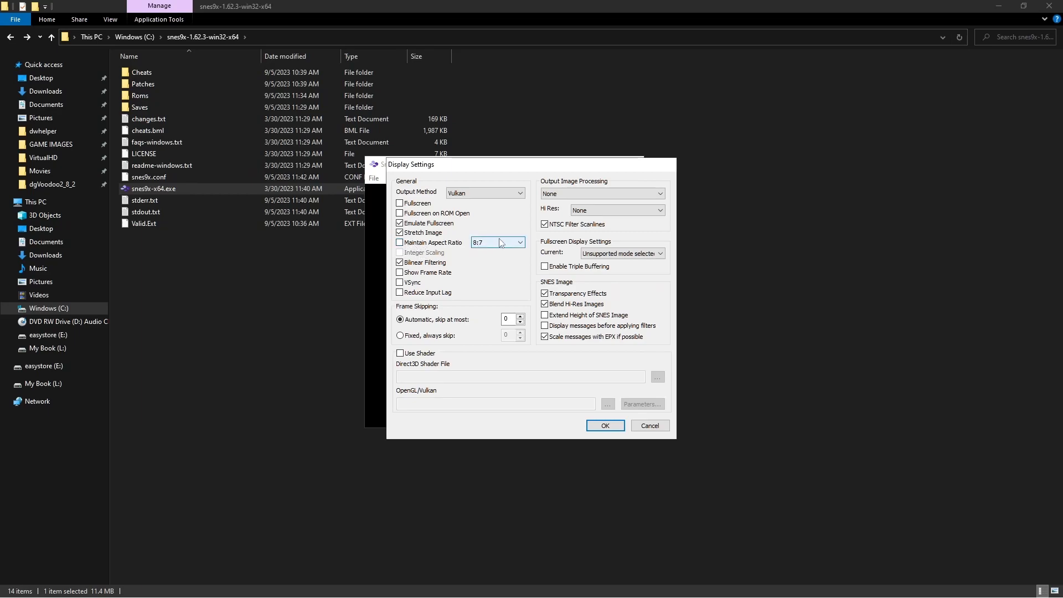
click(519, 242)
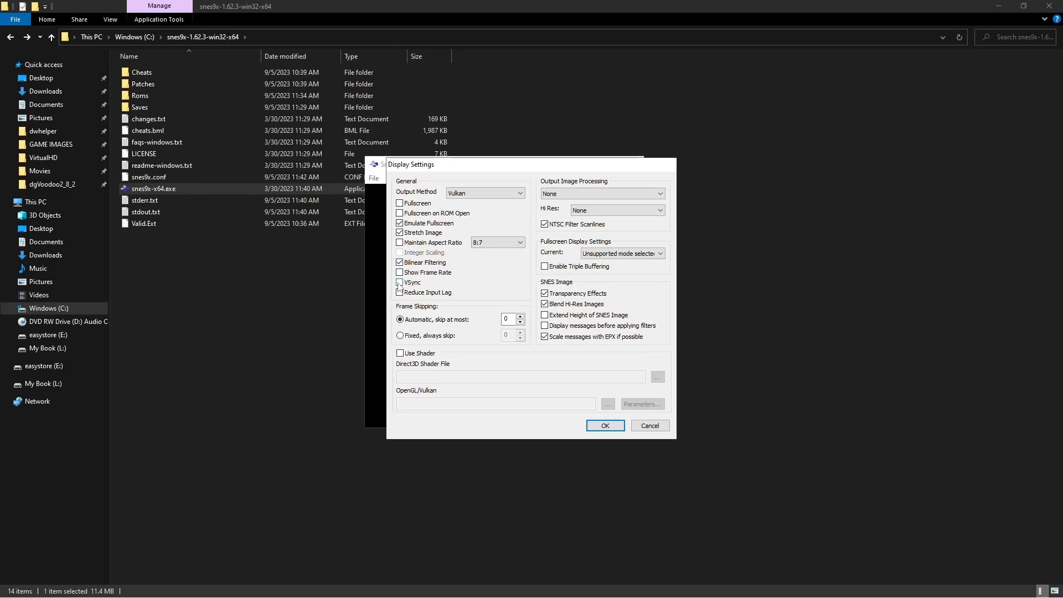
click(399, 281)
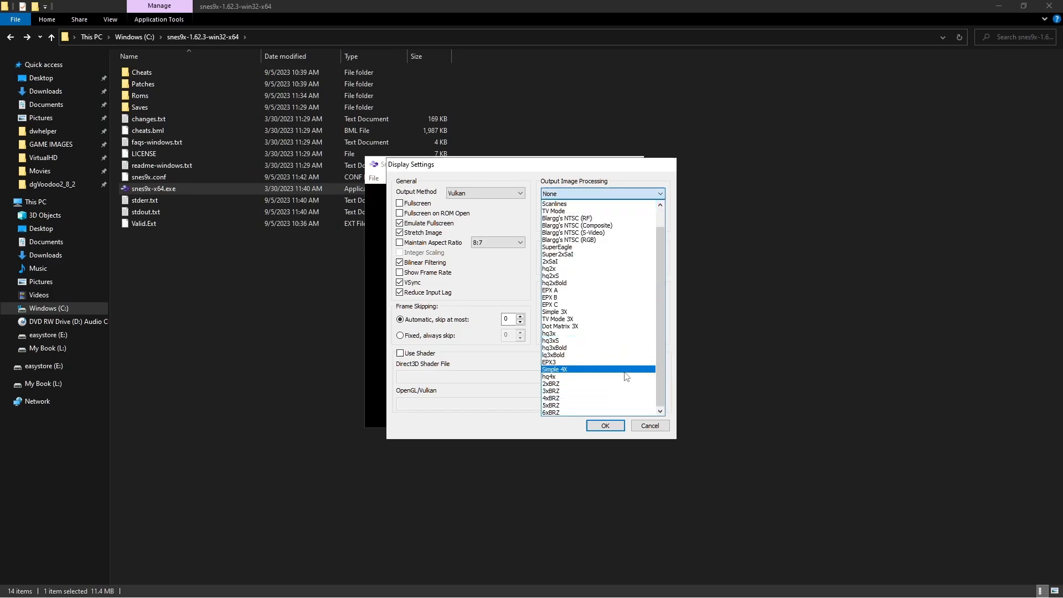
Step: Set the Hi Res filter to 6xBRZ, disable NTSC scanlines and enable triple buffering
click(551, 412)
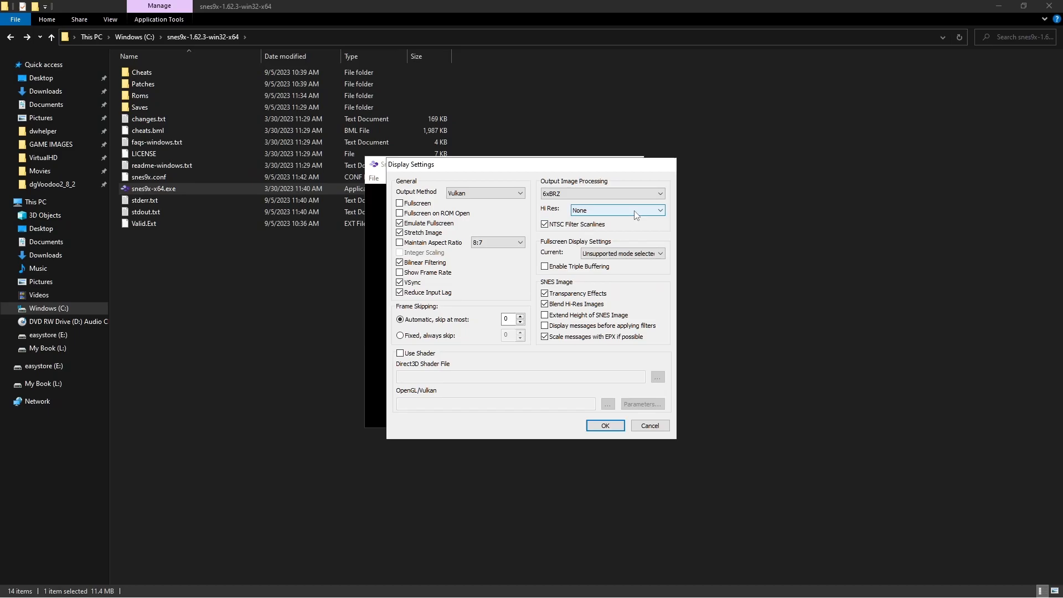
click(613, 209)
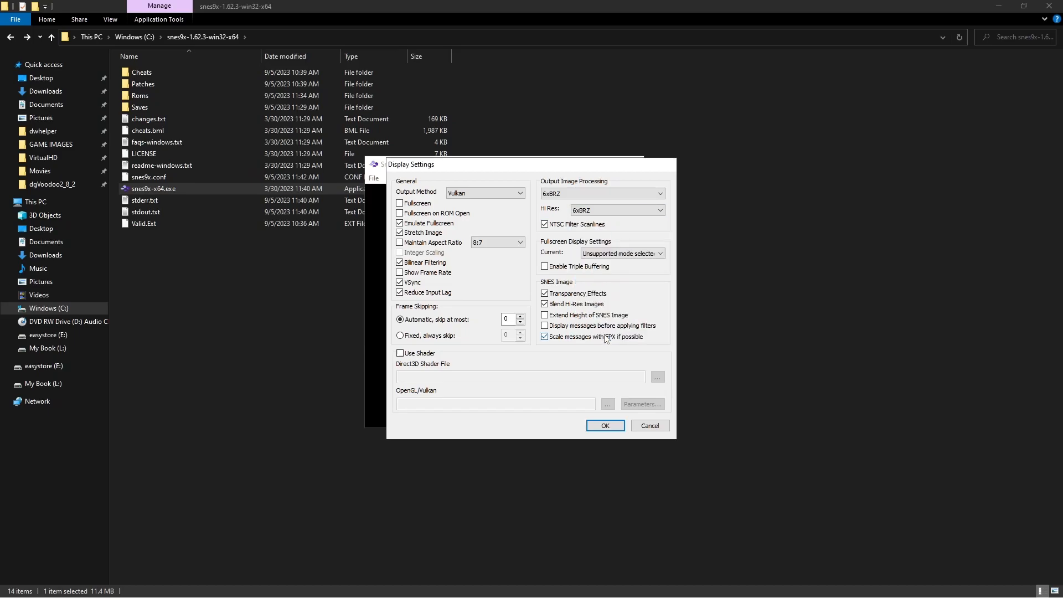
click(544, 224)
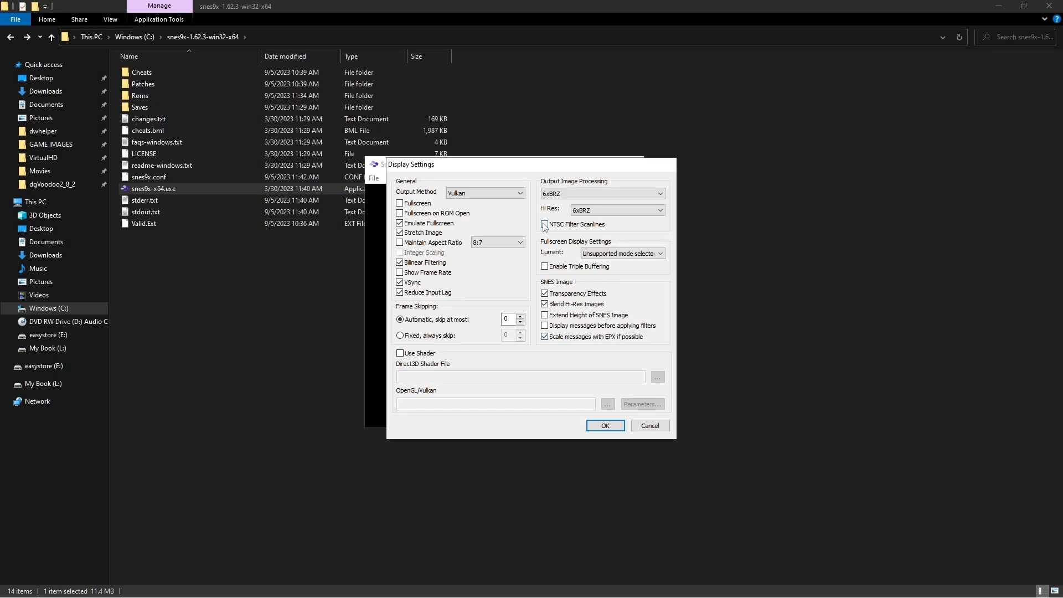
click(544, 224)
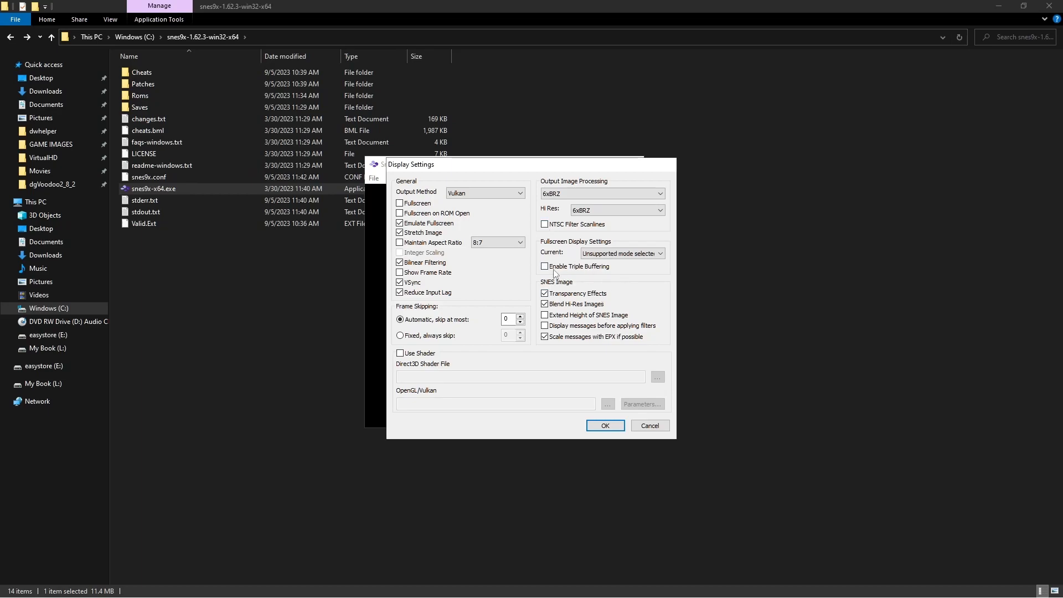
click(544, 265)
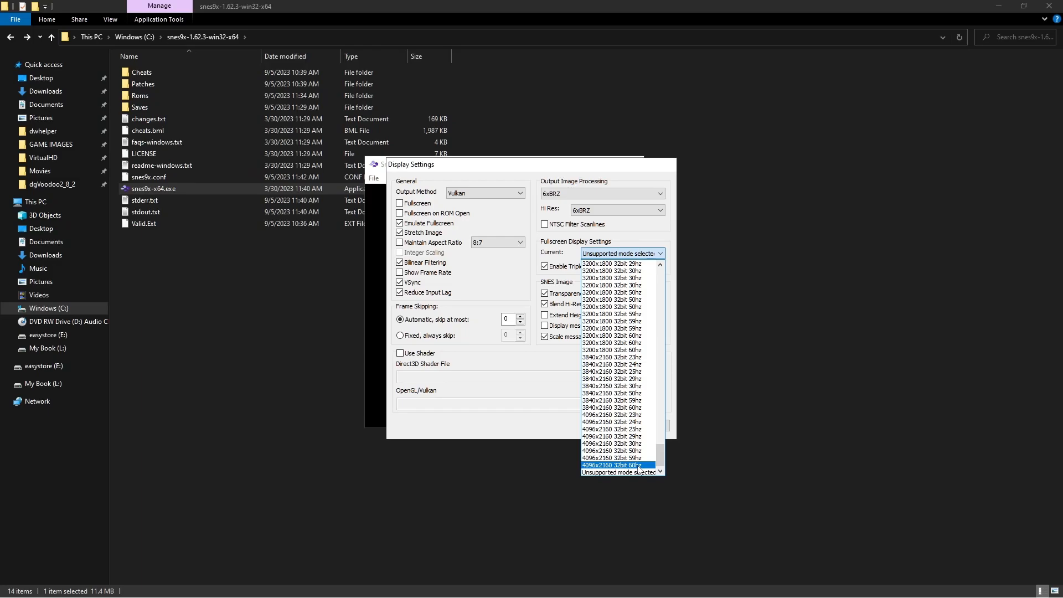
Step: Select the 4096x2160 32bit 60hz fullscreen mode and confirm the display settings
click(614, 464)
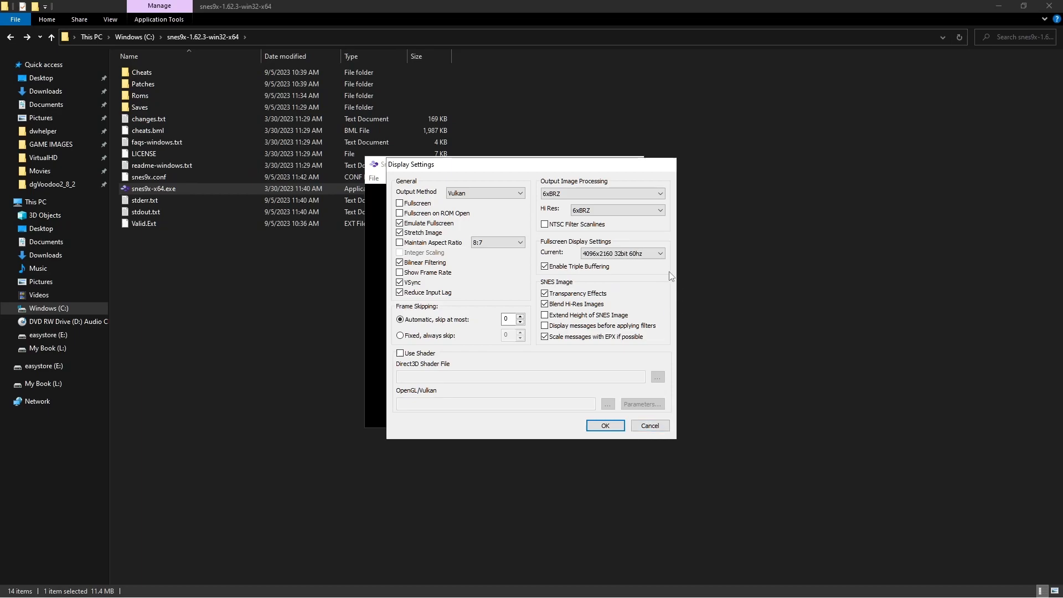
click(619, 253)
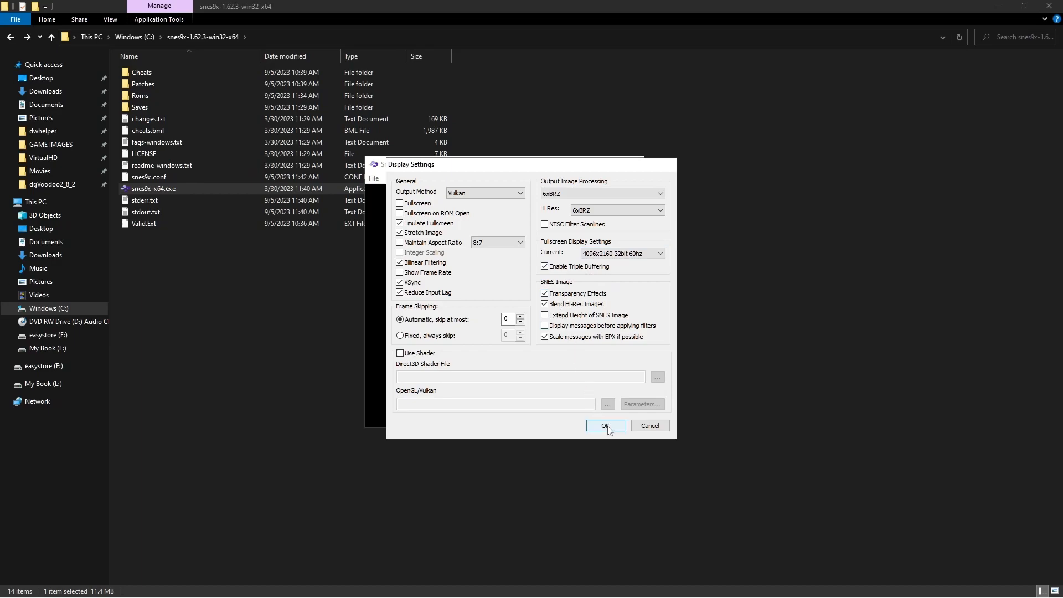
click(603, 425)
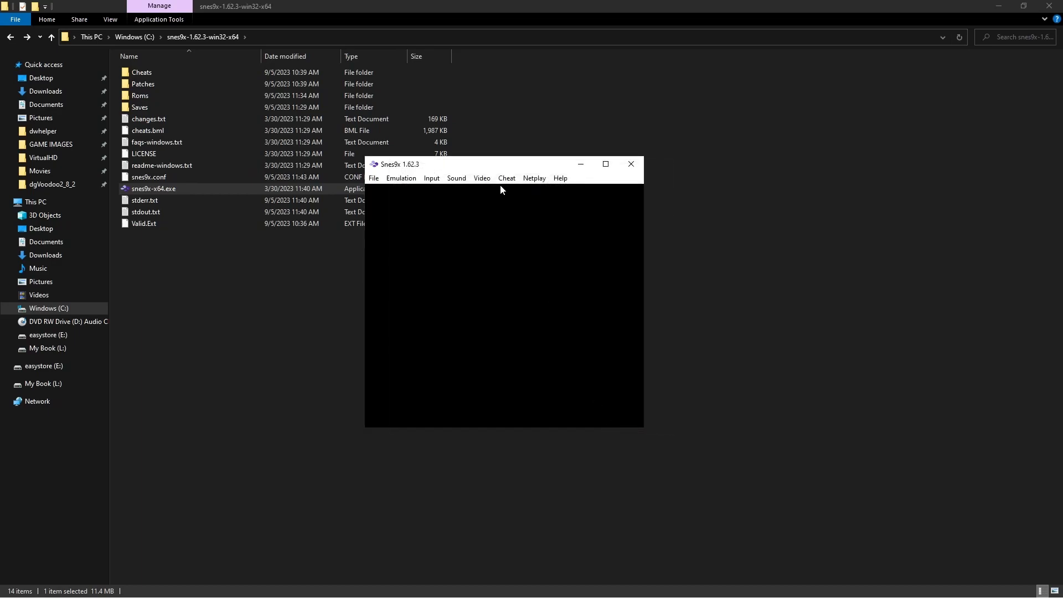
Step: Browse the Emulation menu, then open the Input menu showing Customize Hotkeys
click(401, 178)
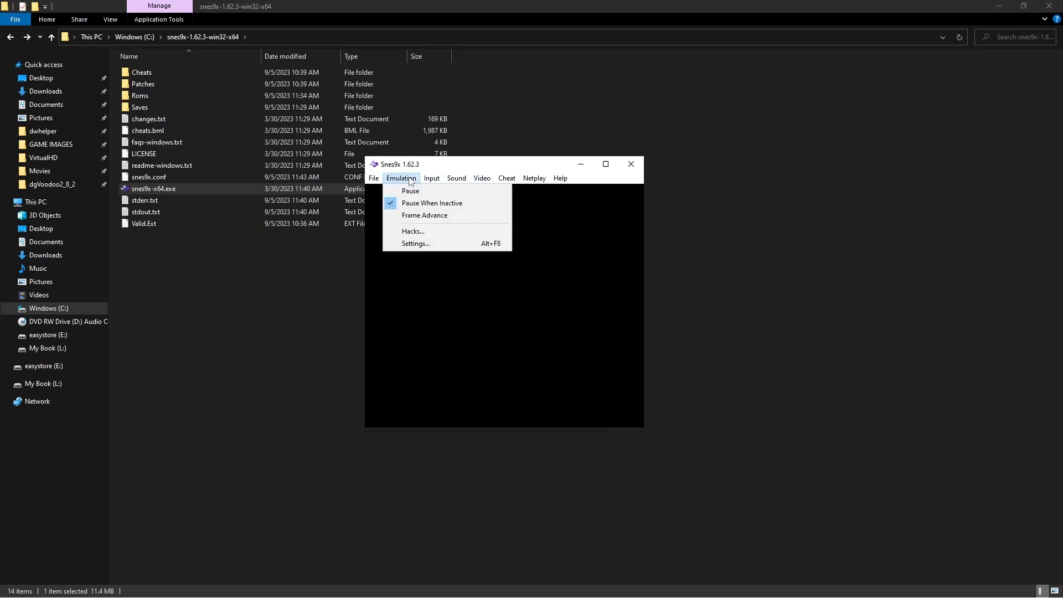
click(432, 177)
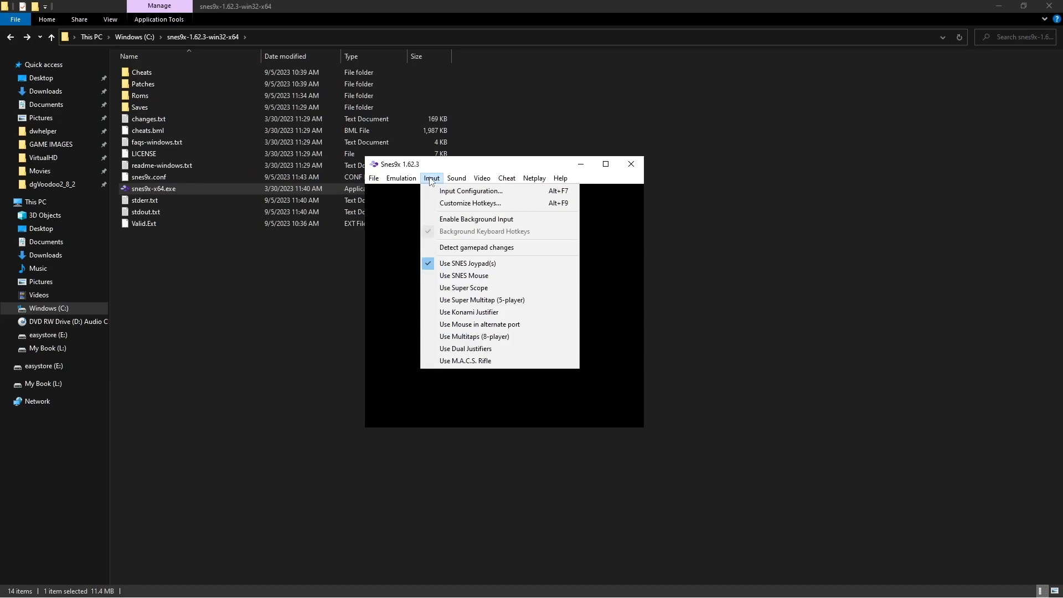
mouse_move(456, 203)
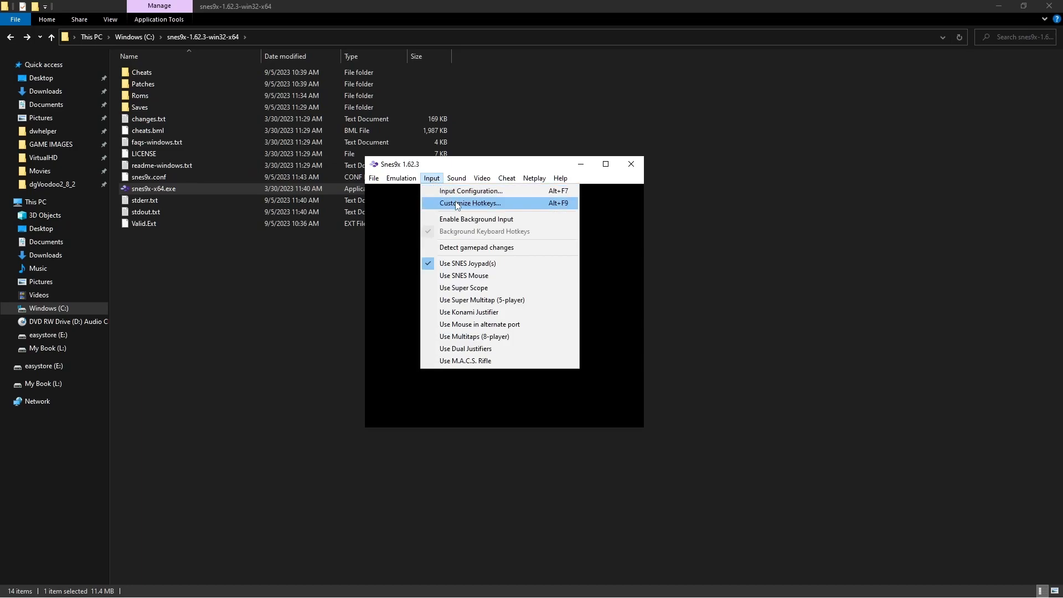
Step: Map the fast-forward toggle hotkey to gamepad button 9 and rewind to button 8
click(468, 203)
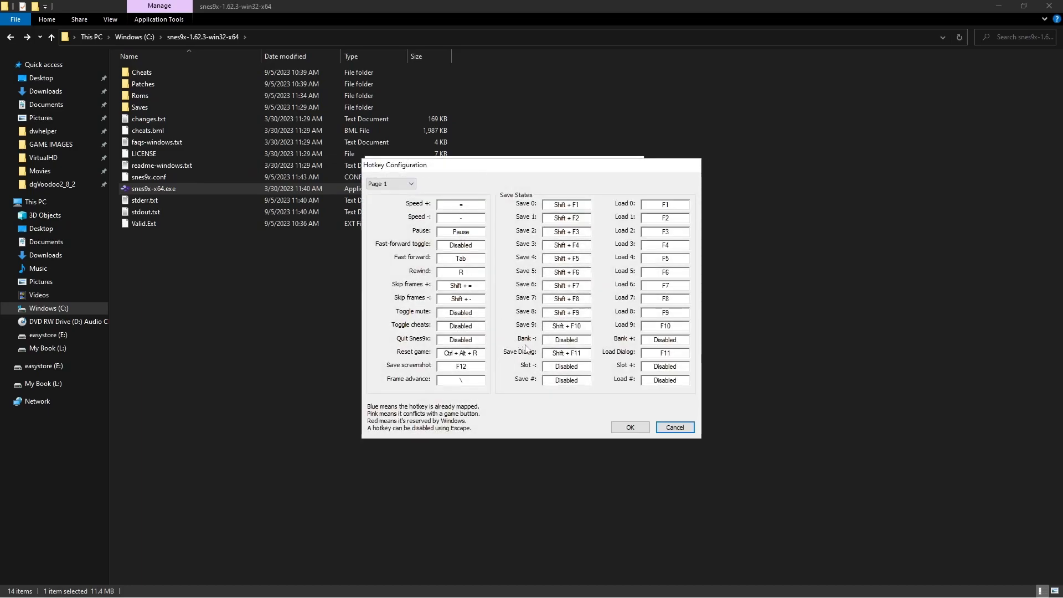
mouse_move(499, 267)
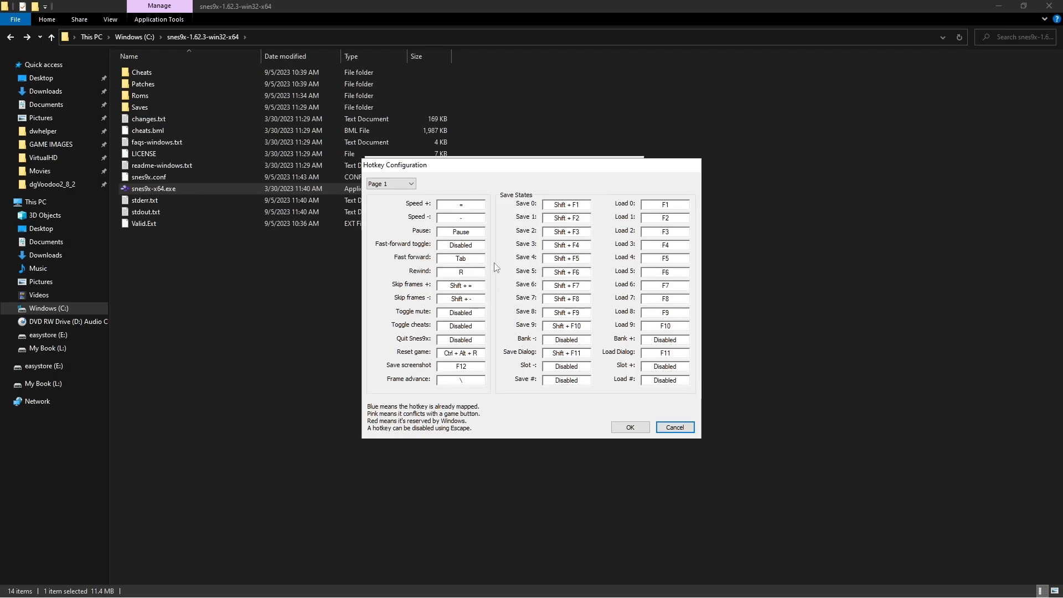
mouse_move(480, 246)
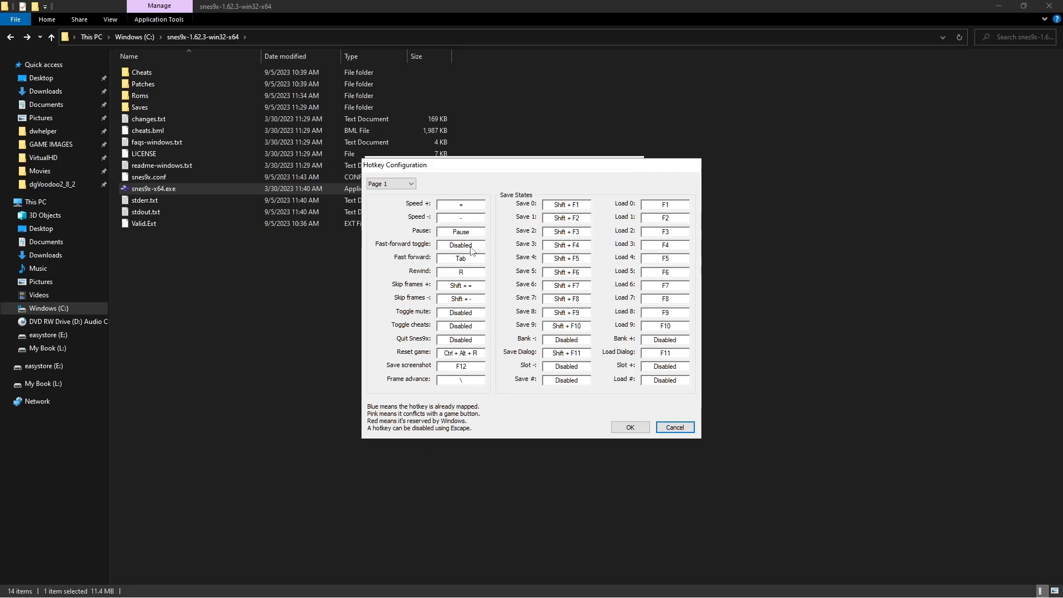
click(460, 245)
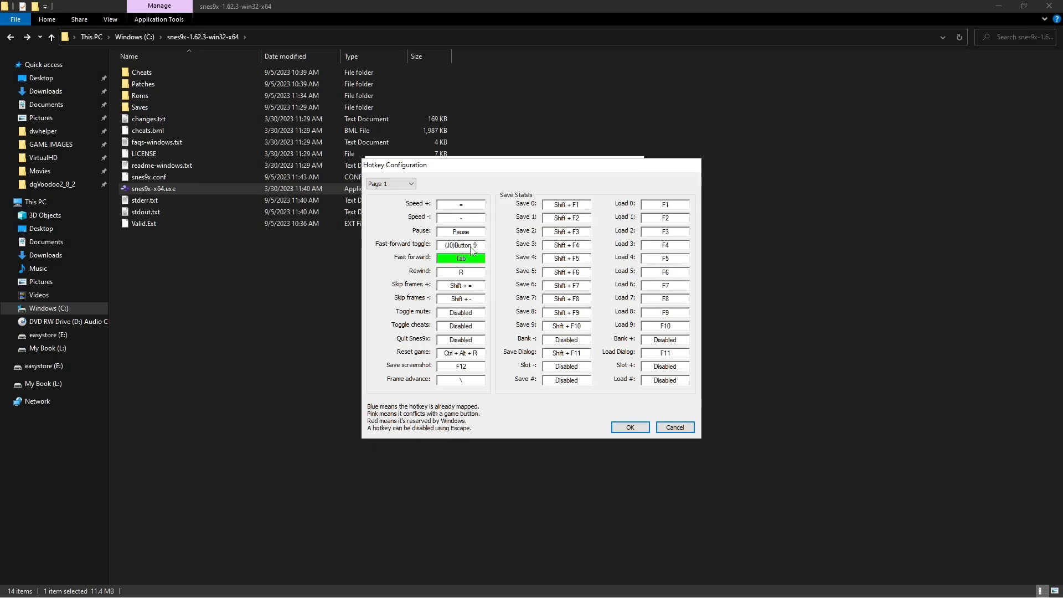
click(460, 272)
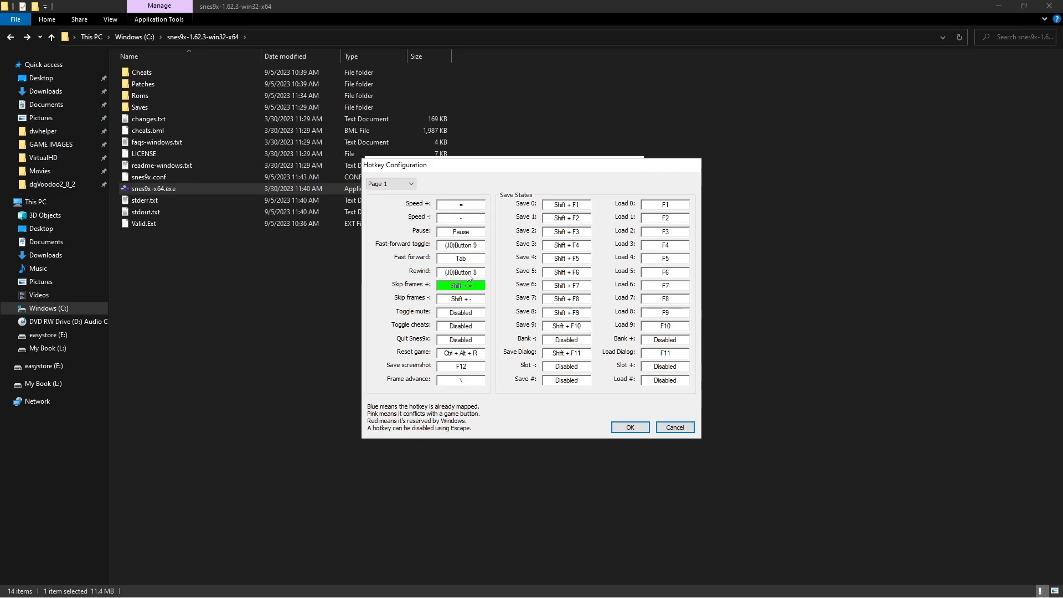
mouse_move(487, 245)
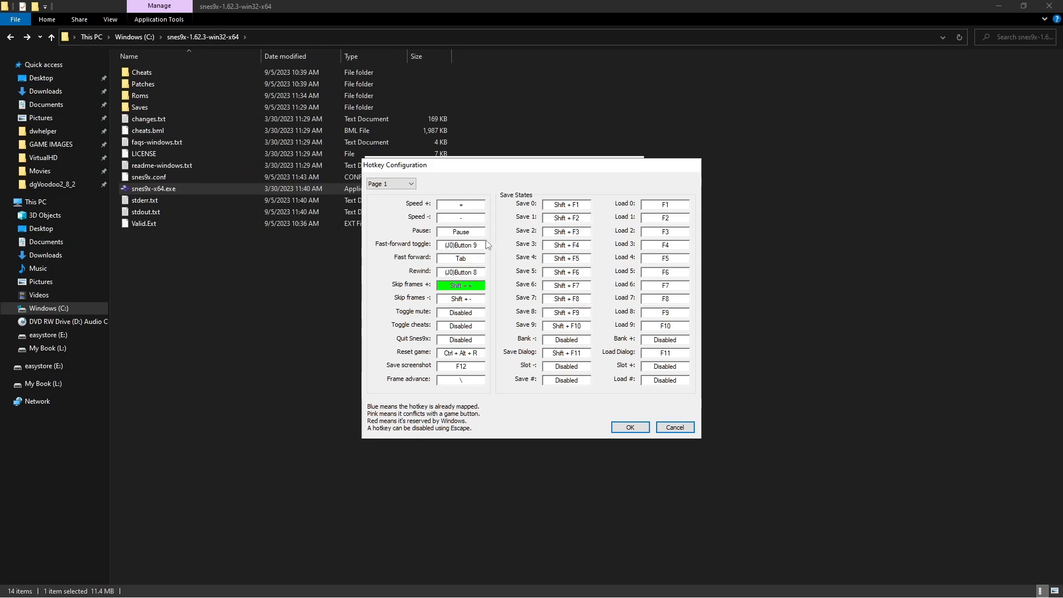
mouse_move(577, 262)
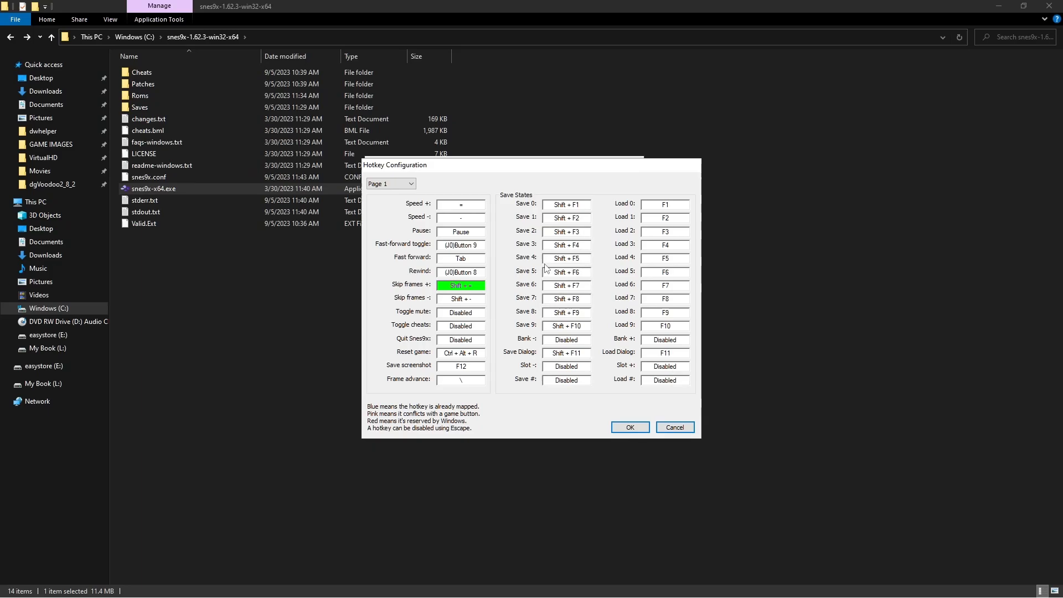
mouse_move(519, 316)
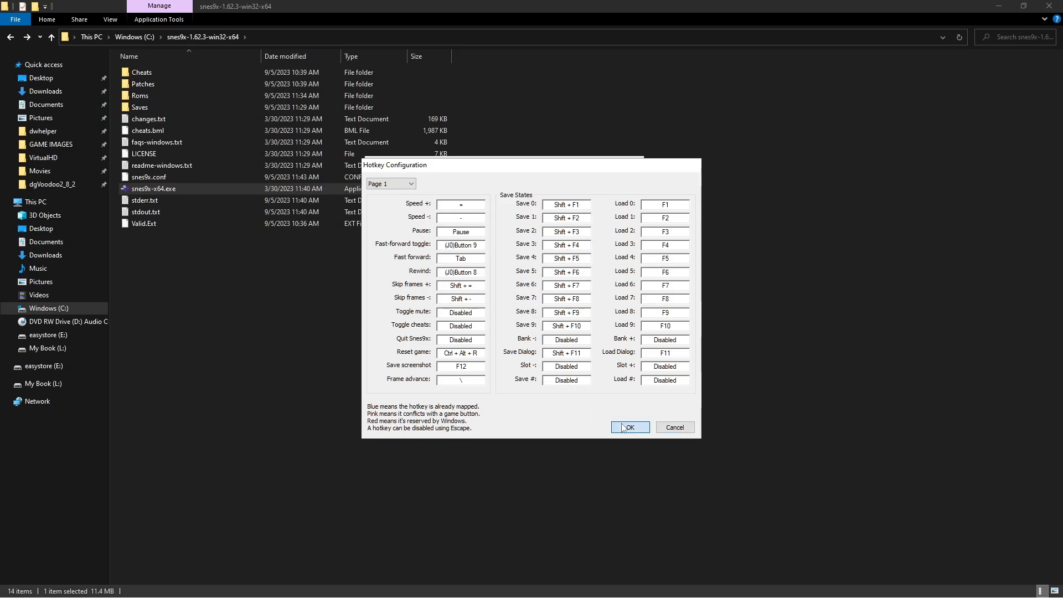
click(626, 427)
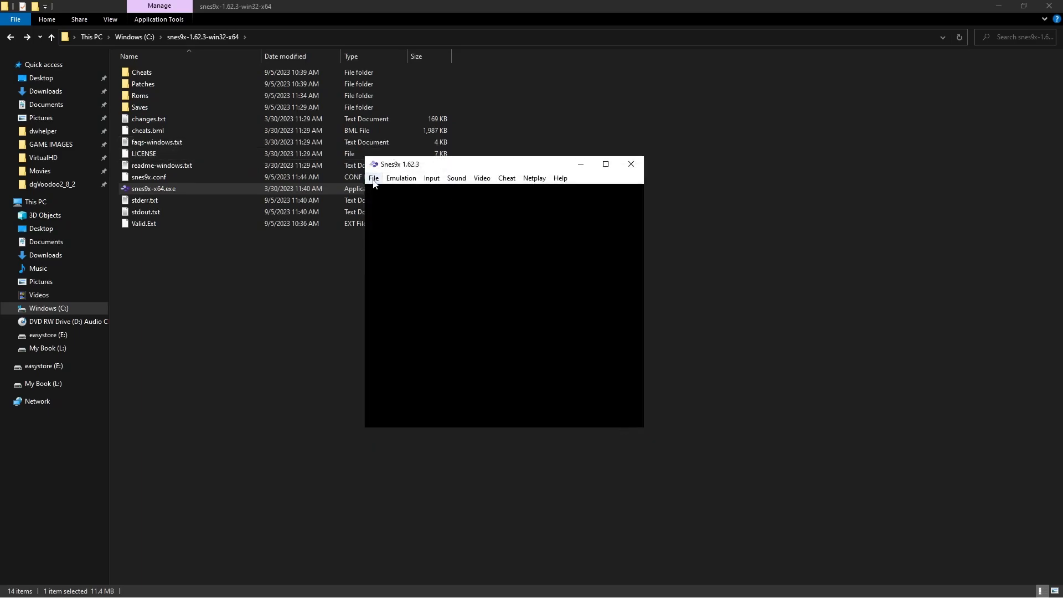
Step: Load the Super Mario All-Stars ROM and select Super Mario on the game select screen
click(372, 178)
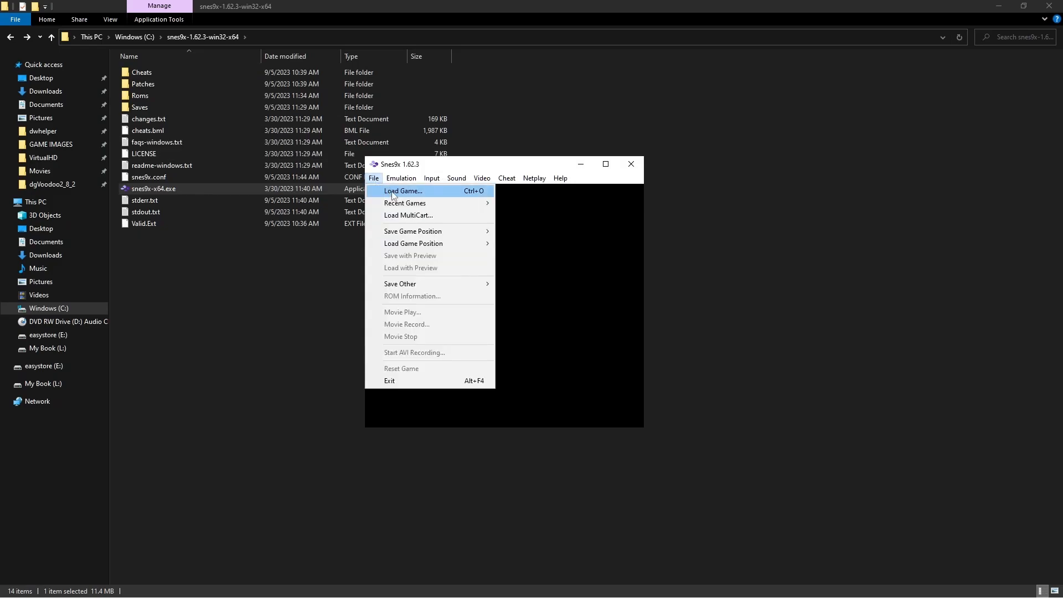
click(402, 191)
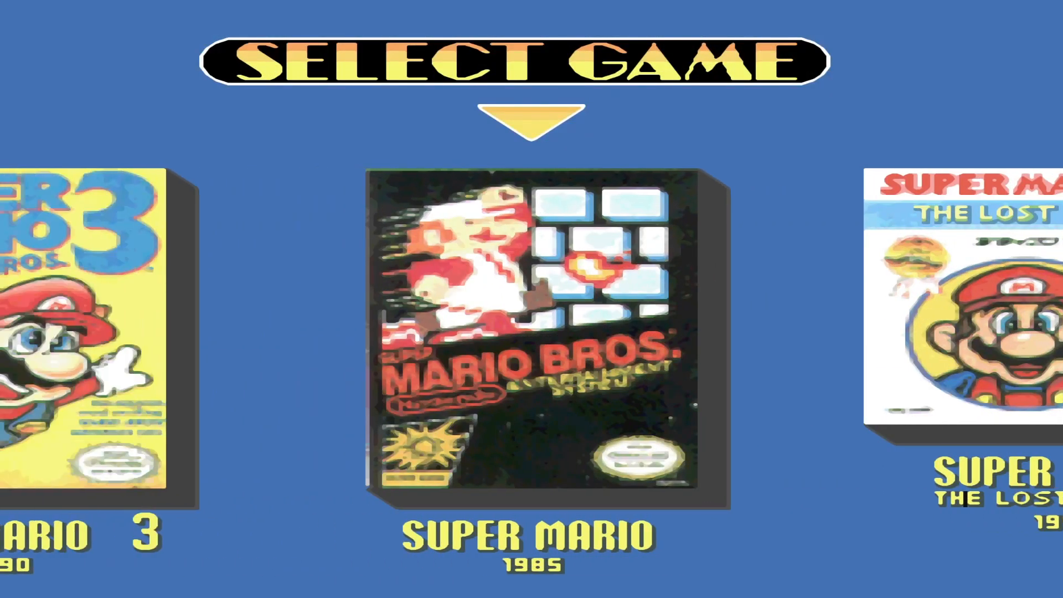
click(531, 339)
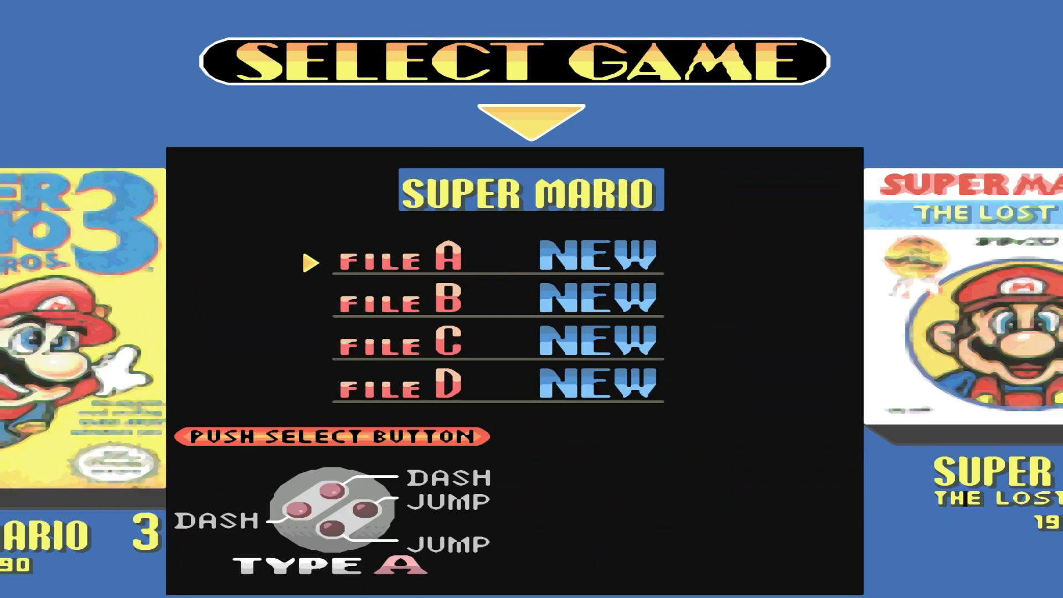